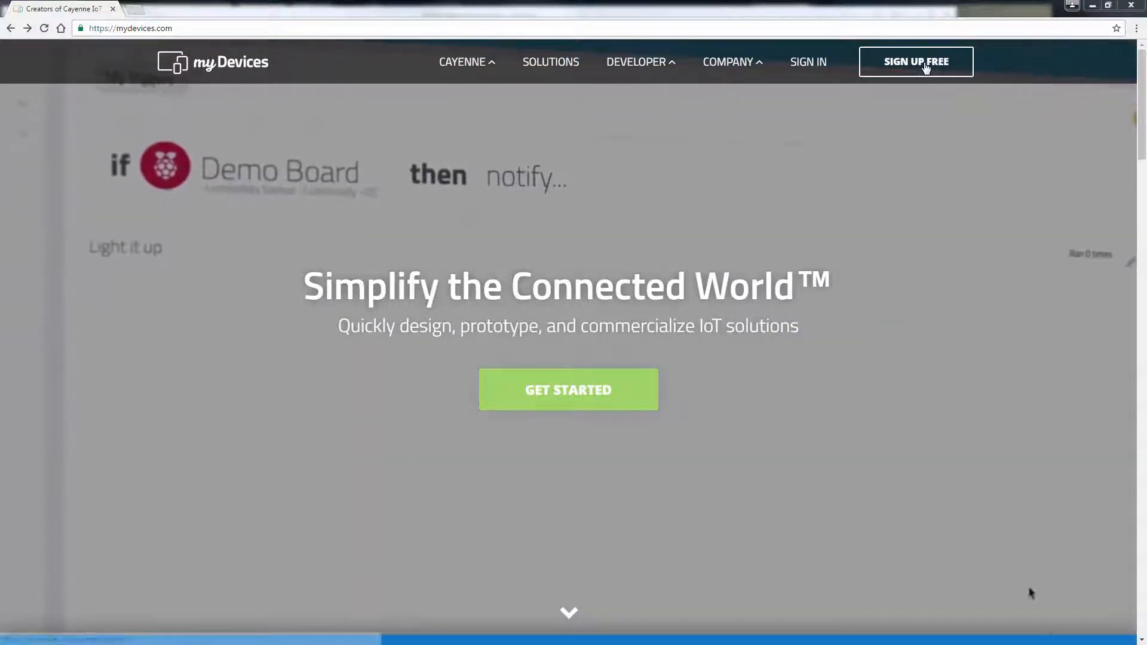
# - Reach the Cayenne sign-up form via SIGN UP FREE on mydevices.com
pyautogui.click(916, 61)
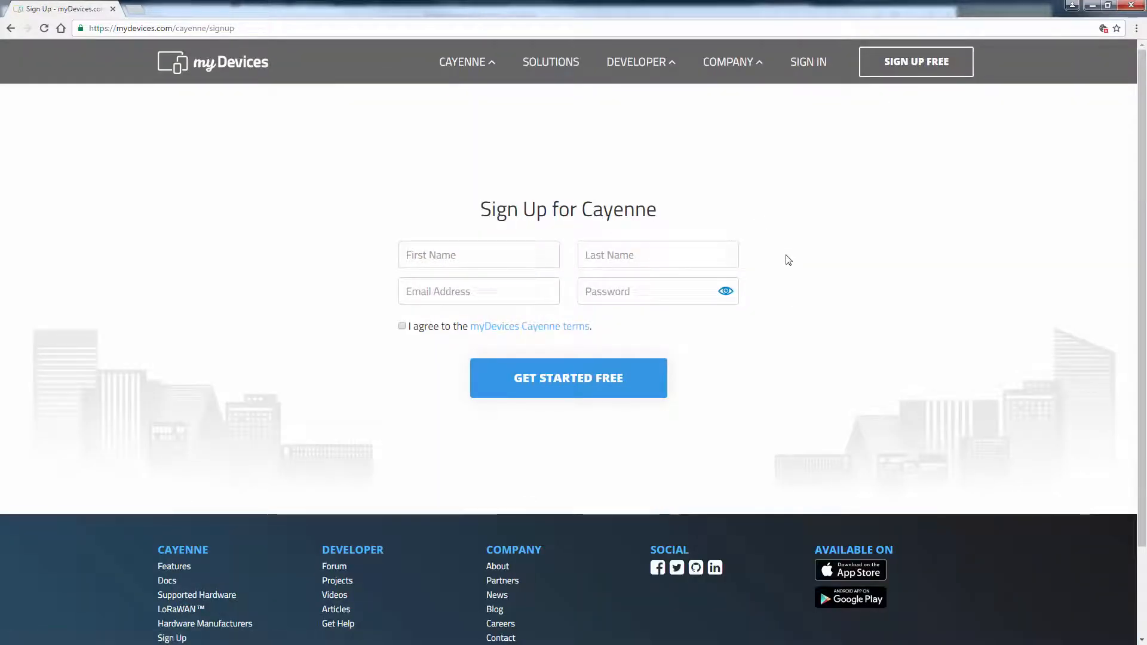
pyautogui.moveTo(825, 305)
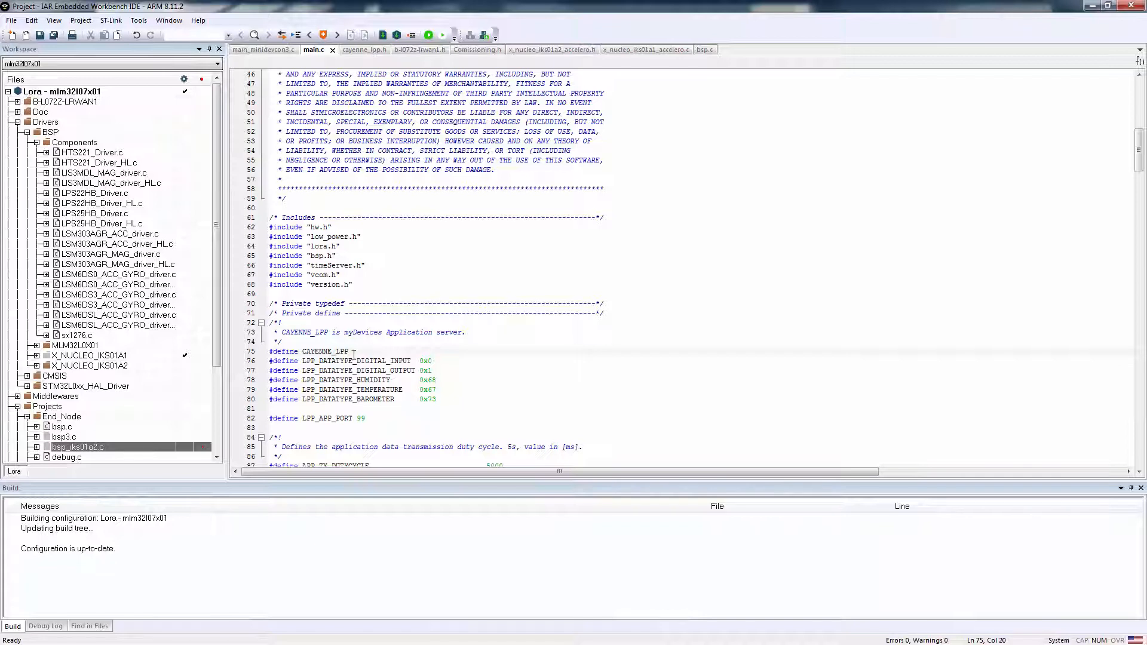
# - Point out the #define CAYENNE_LPP line in main.c above the LPP data type constants
pyautogui.doubleClick(296, 352)
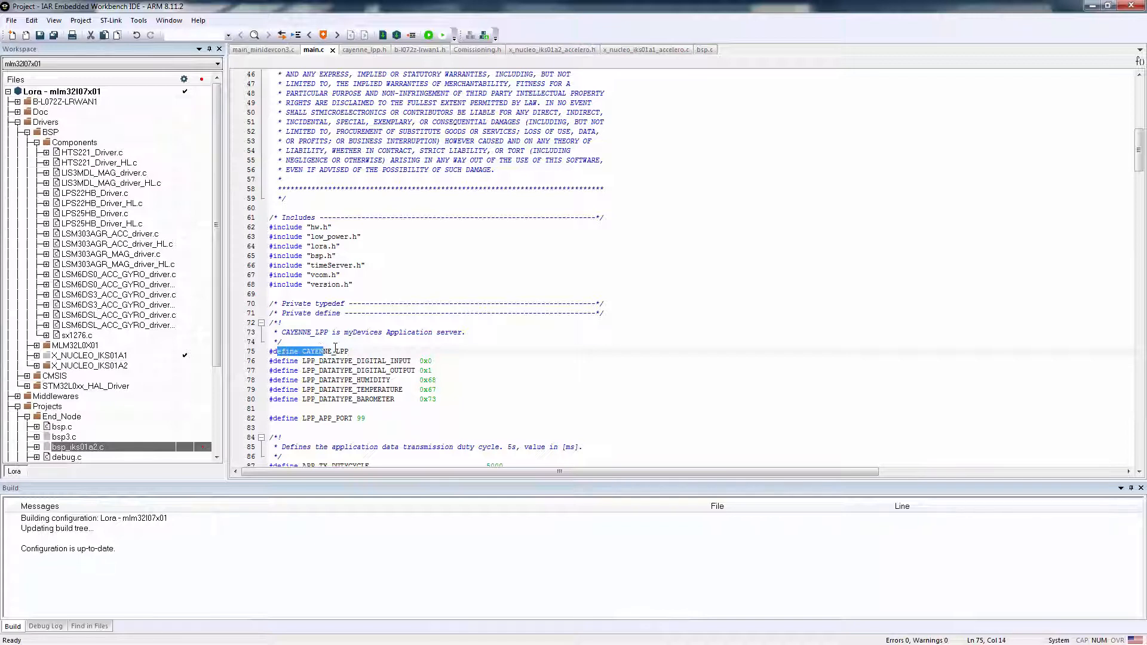
pyautogui.click(555, 397)
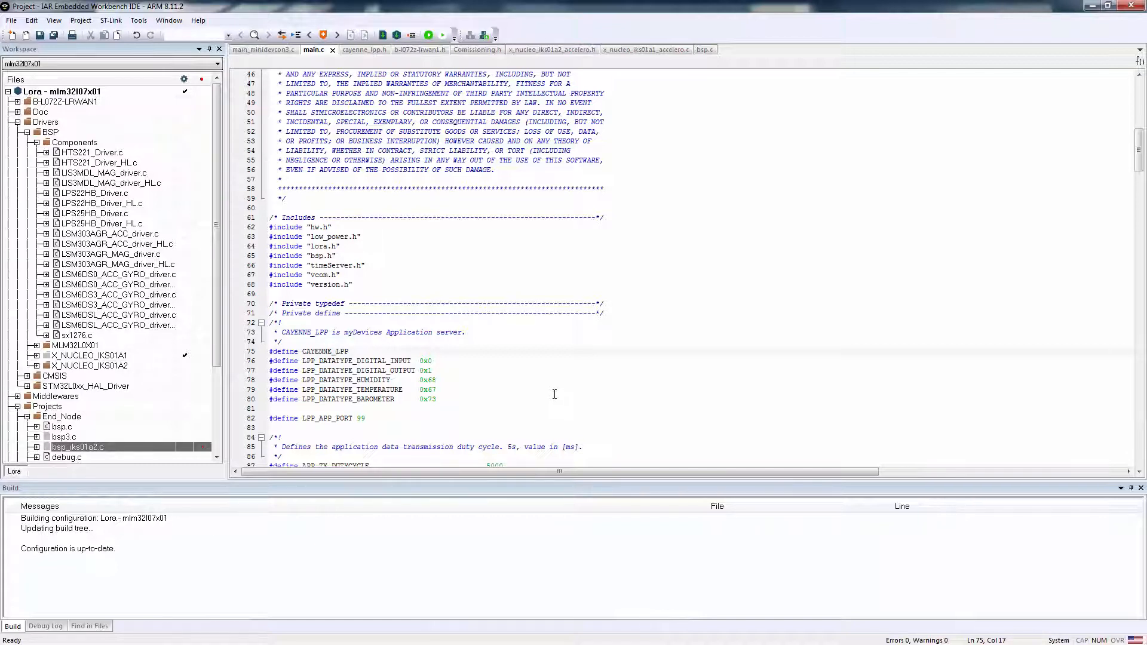
pyautogui.click(333, 351)
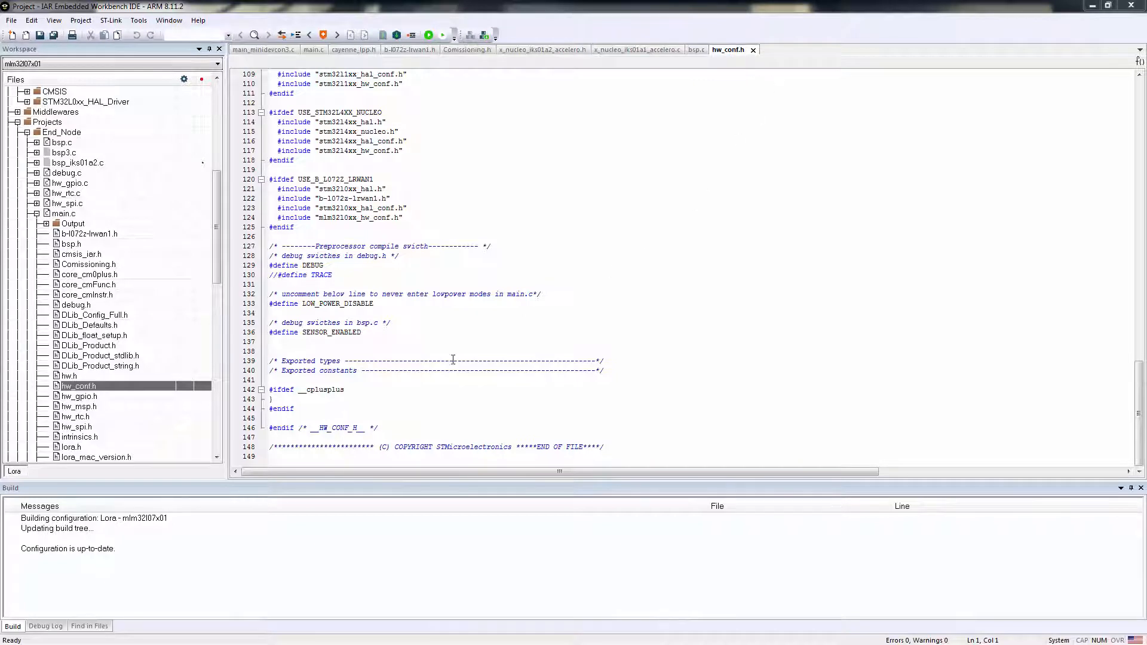
# - Point out the #define DEBUG switch in hw_conf.h, then return to main.c
pyautogui.click(506, 344)
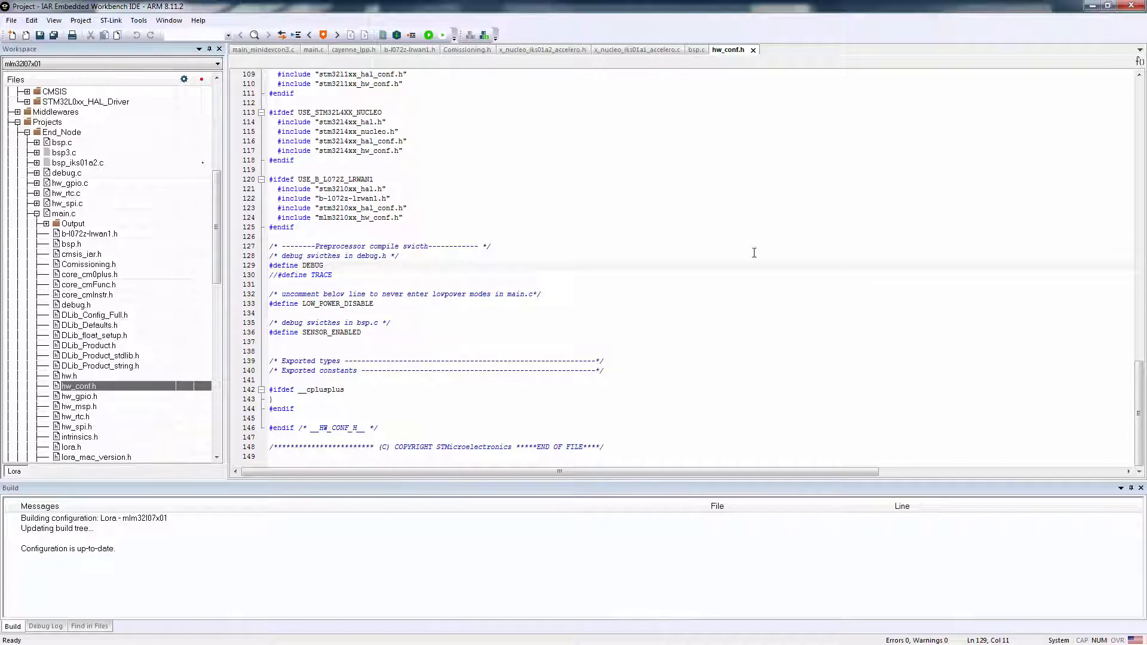
pyautogui.click(313, 49)
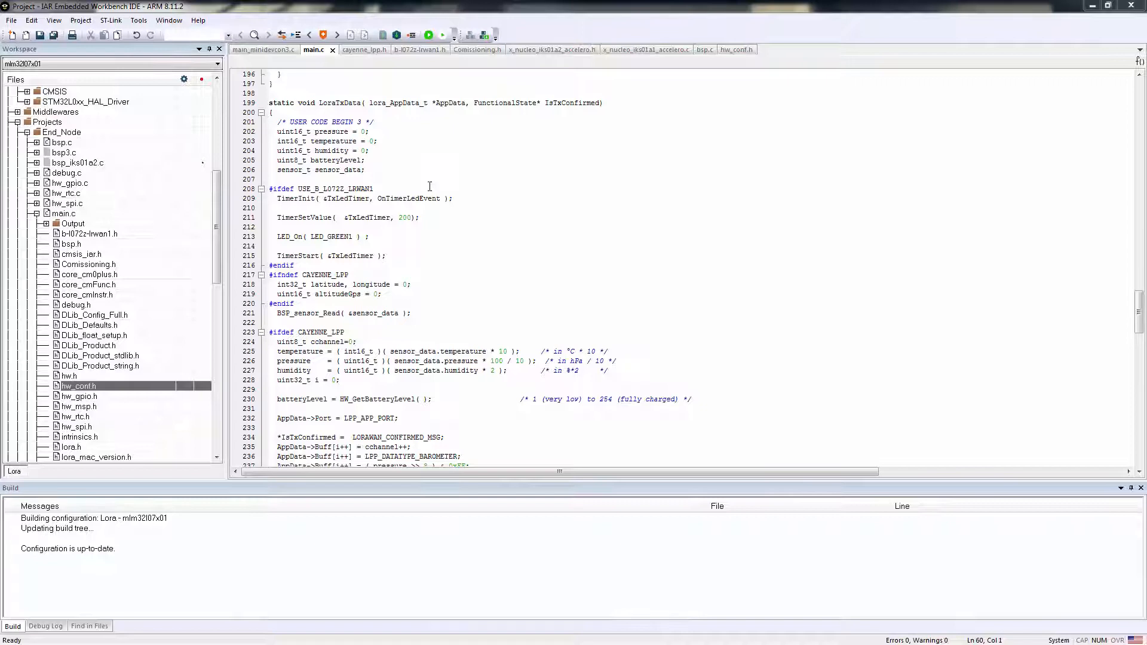
# - Scroll main.c to the loraTxData function with its #ifdef CAYENNE_LPP payload block
pyautogui.scroll(-3)
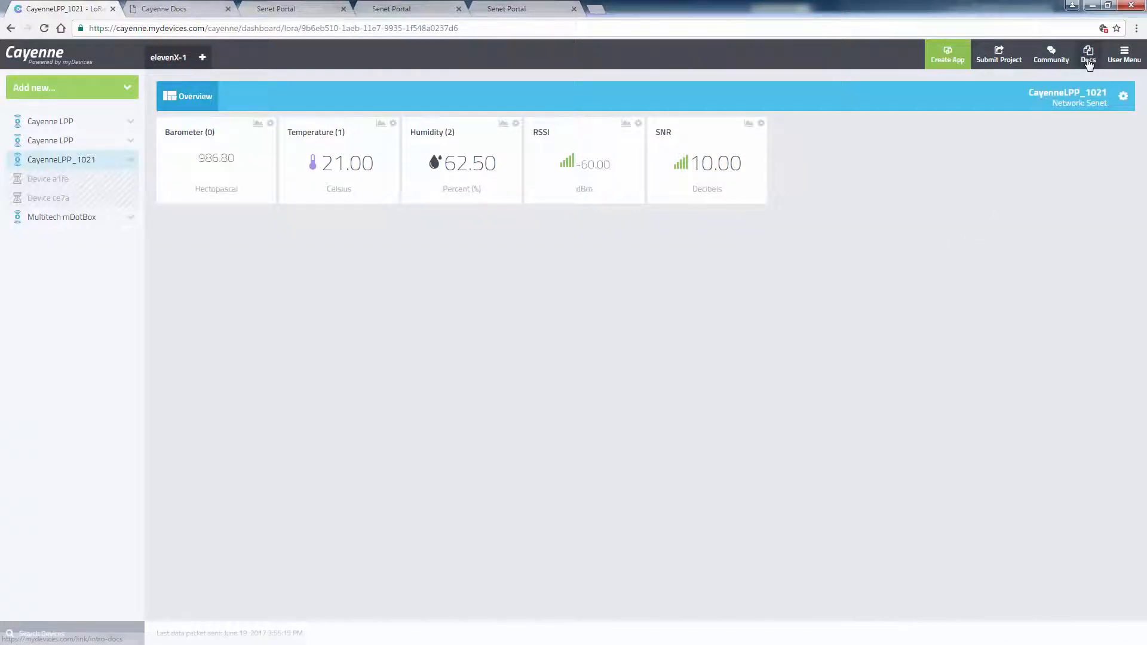
# - Go to the Cayenne Docs LoRa page at the Cayenne Low Power Payload section
pyautogui.click(1087, 55)
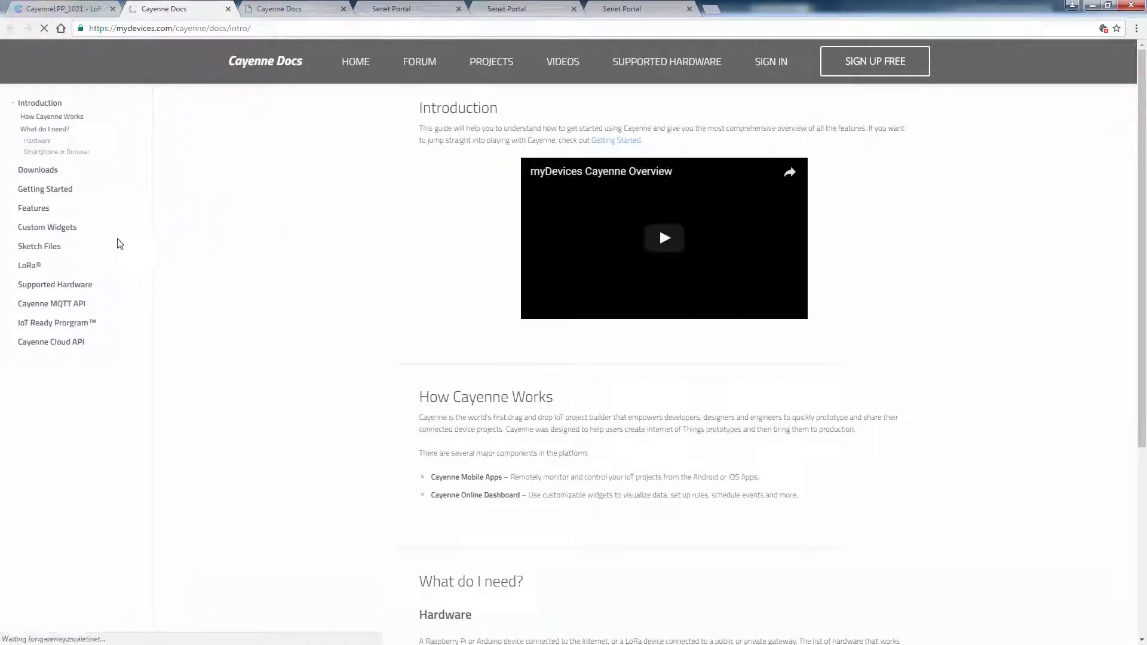
pyautogui.click(28, 265)
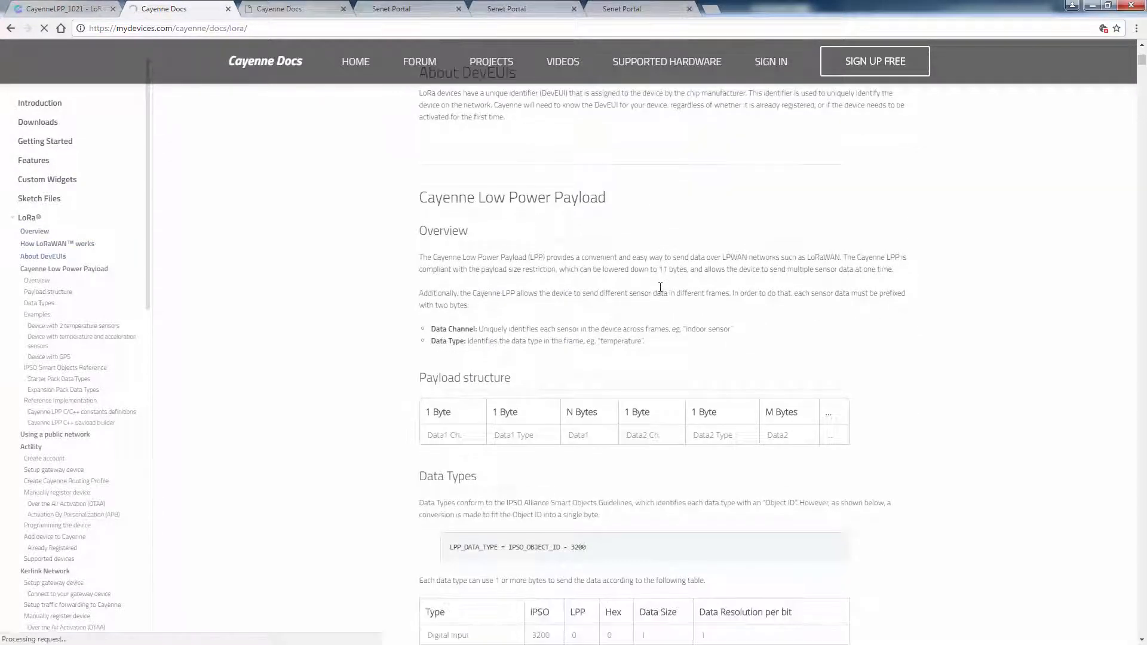
pyautogui.scroll(-3)
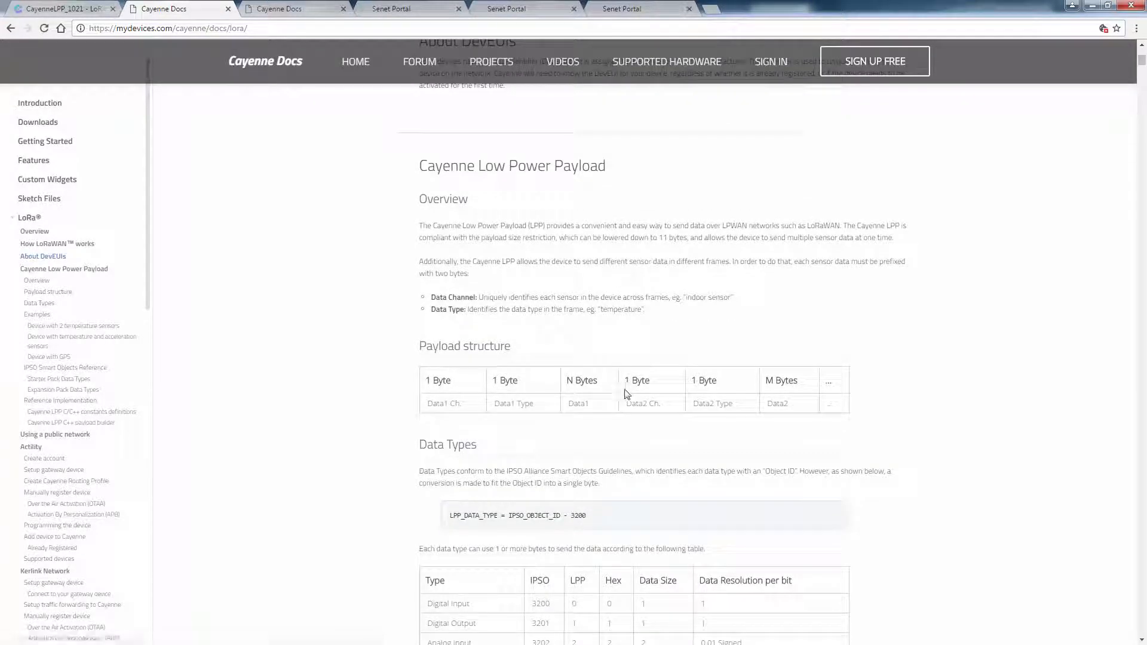
pyautogui.moveTo(500, 471)
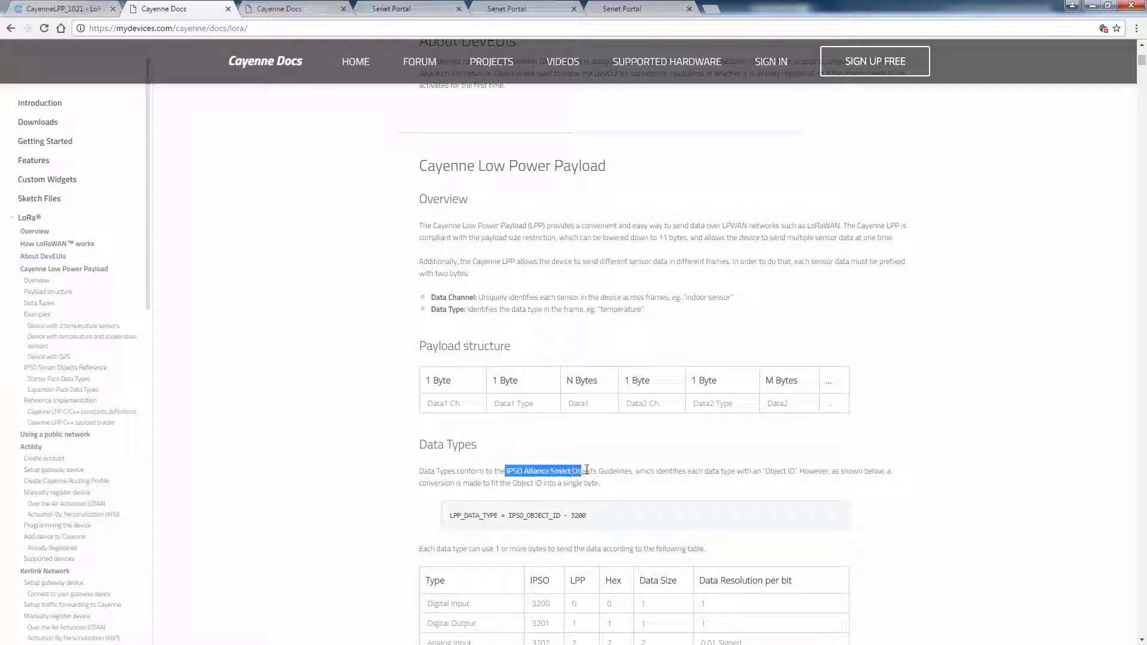
pyautogui.click(969, 441)
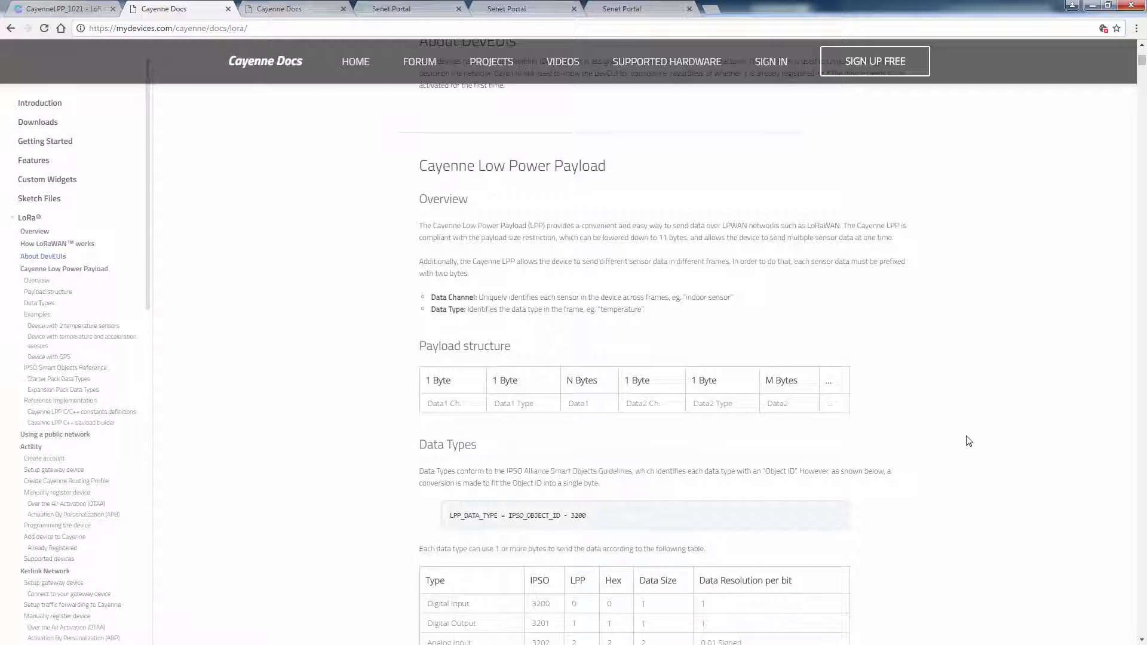
pyautogui.scroll(-3)
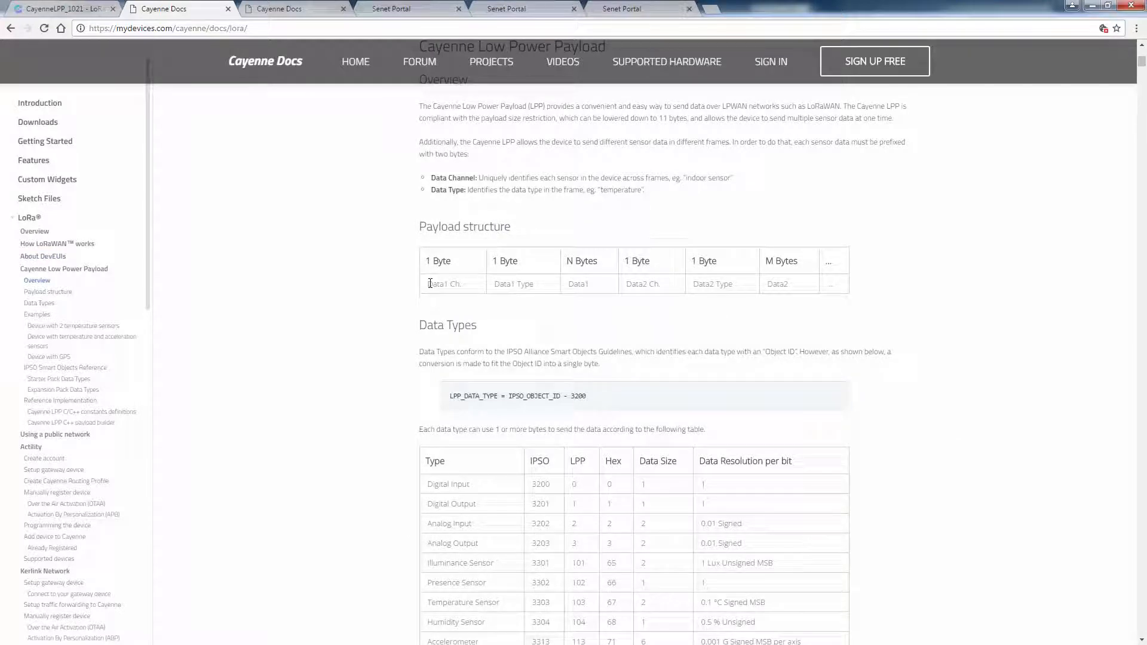
pyautogui.doubleClick(442, 284)
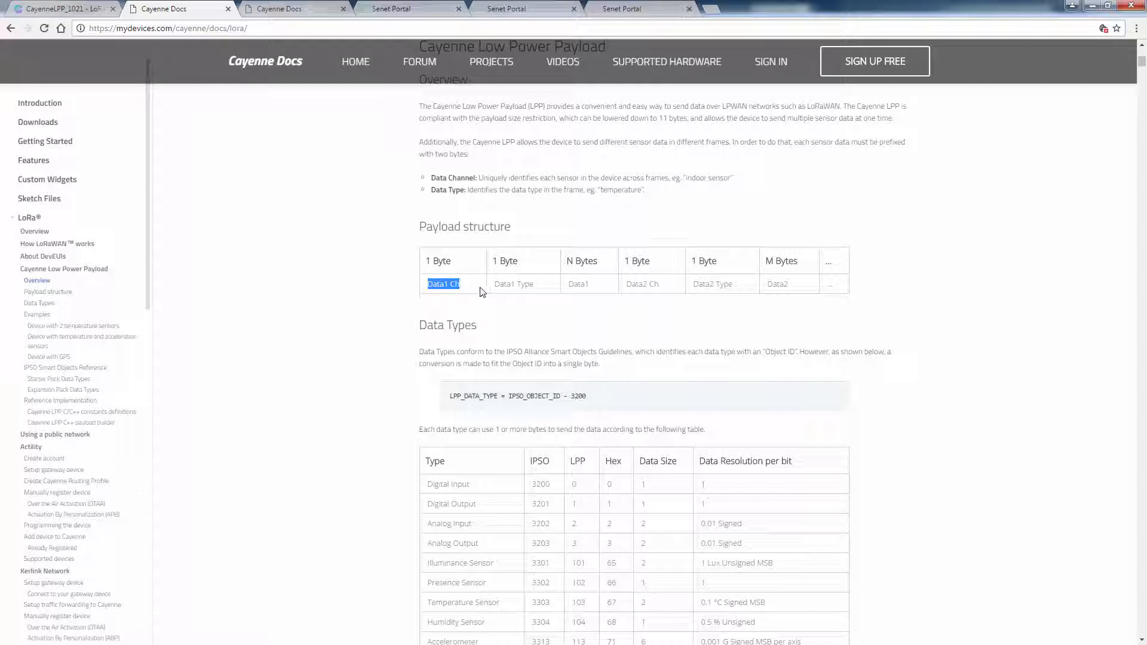
pyautogui.doubleClick(514, 284)
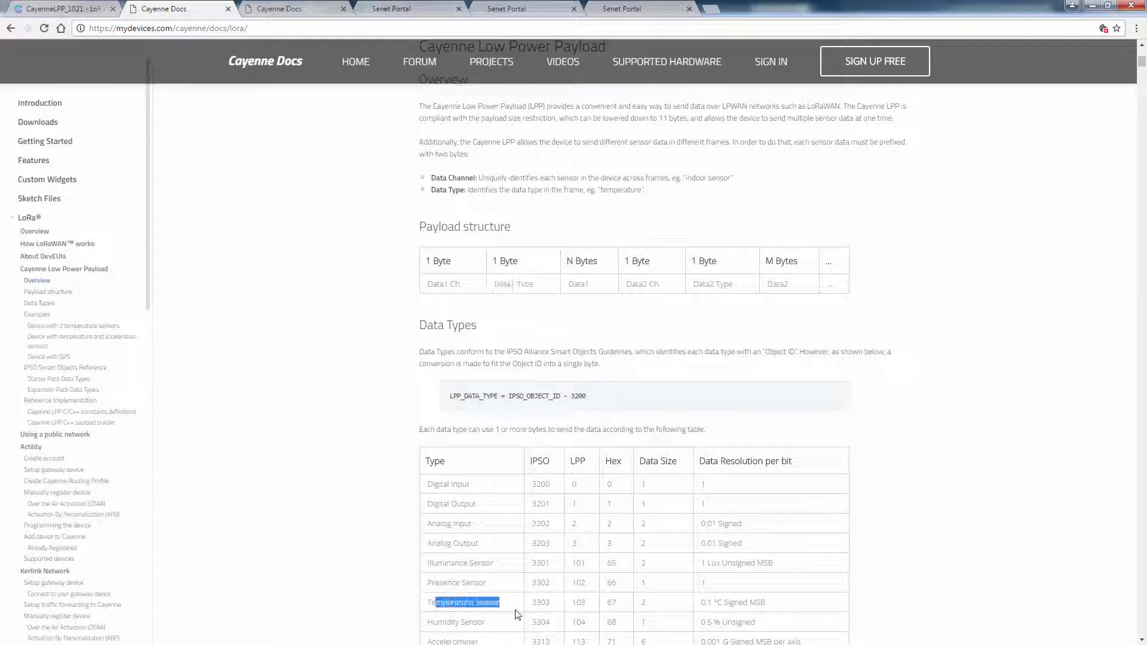
pyautogui.click(609, 602)
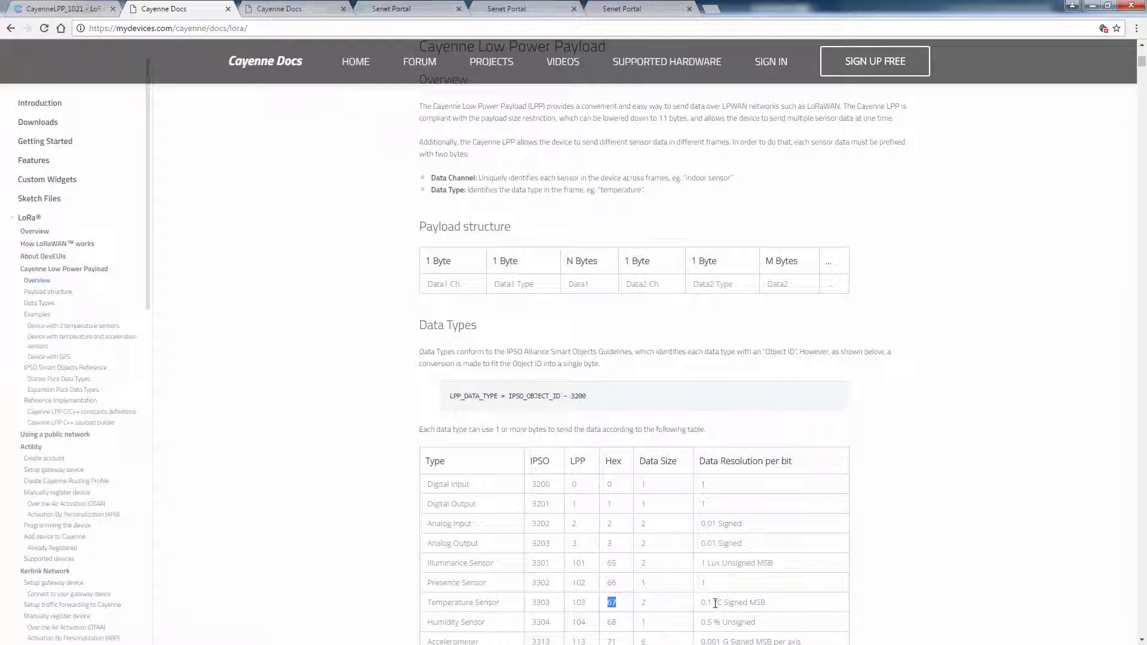
pyautogui.scroll(-3)
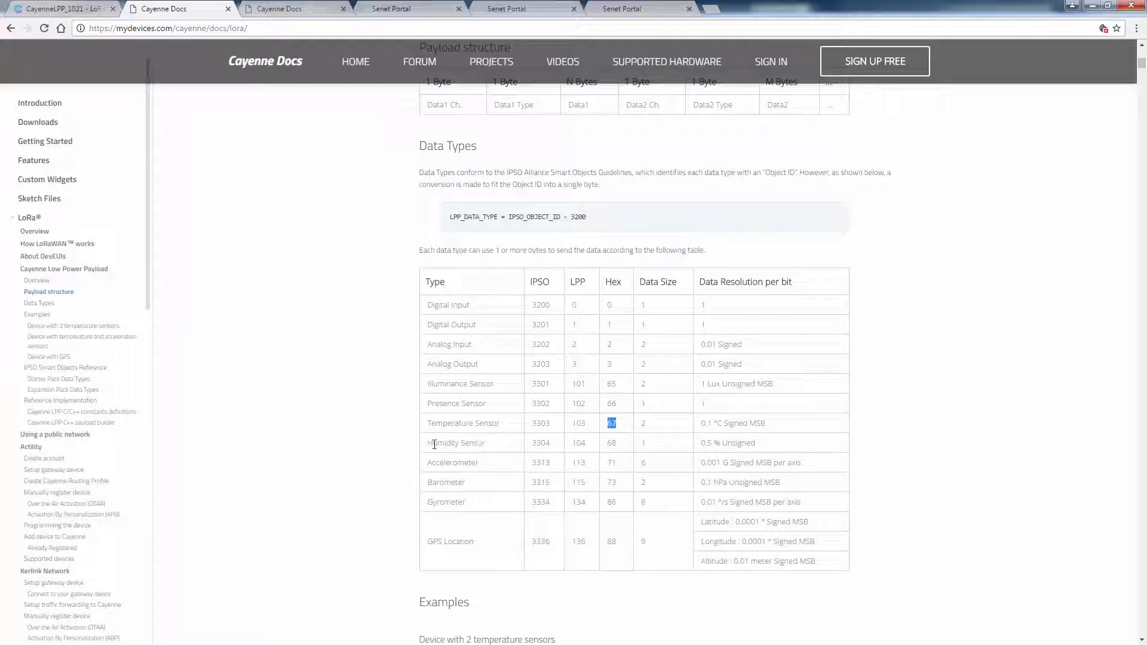
pyautogui.doubleClick(455, 442)
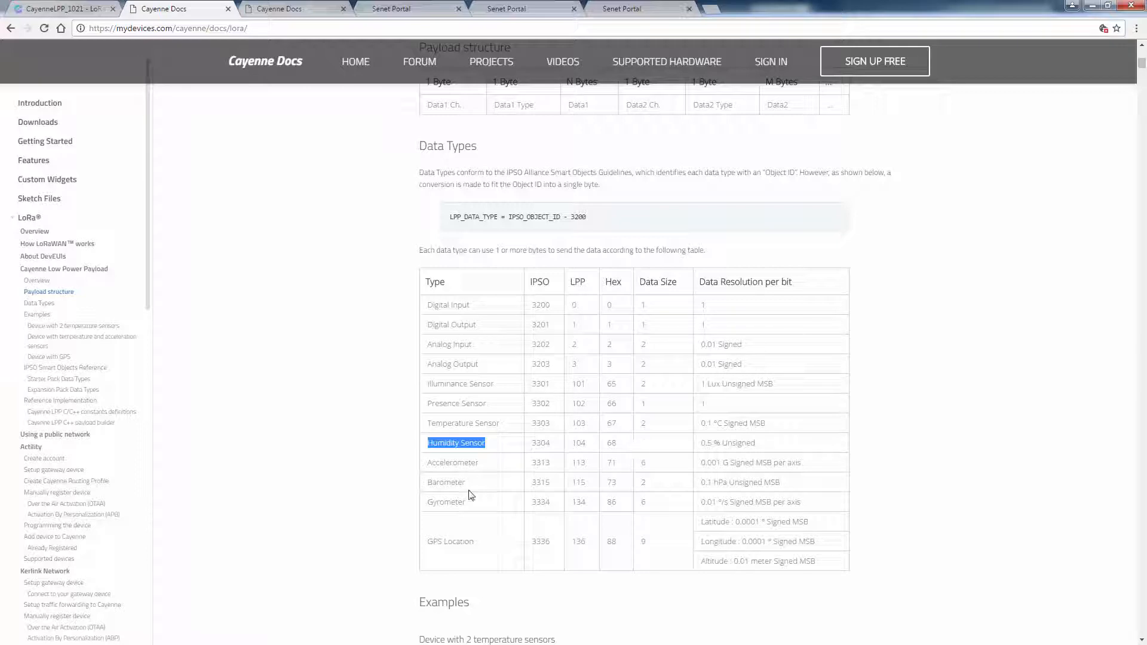
pyautogui.doubleClick(445, 482)
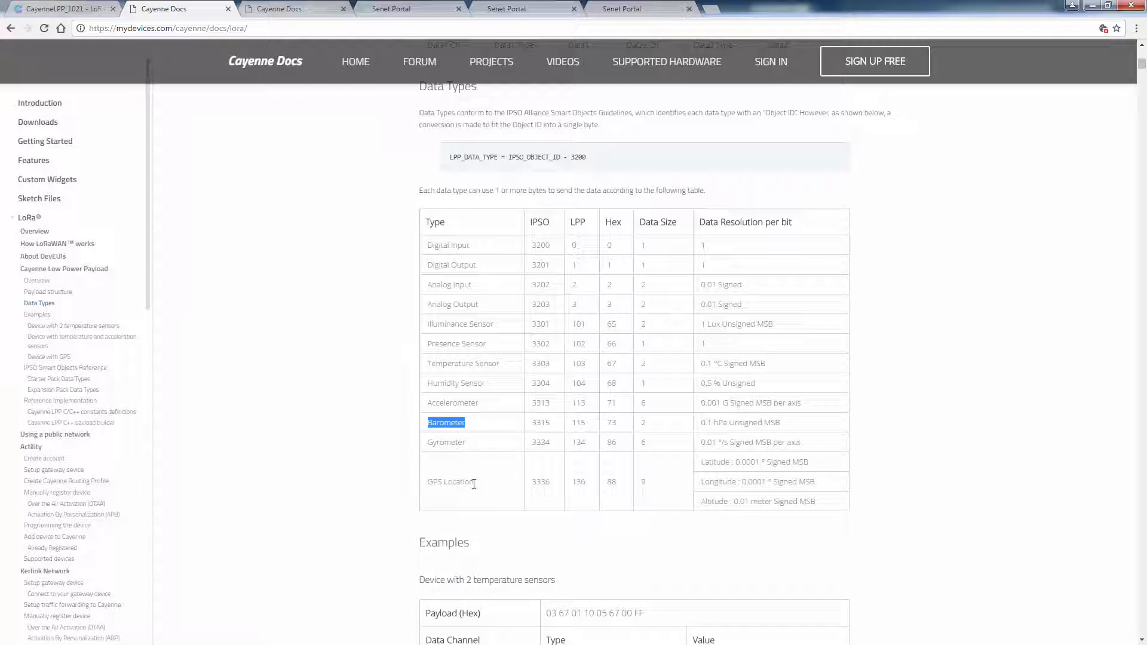
pyautogui.scroll(-3)
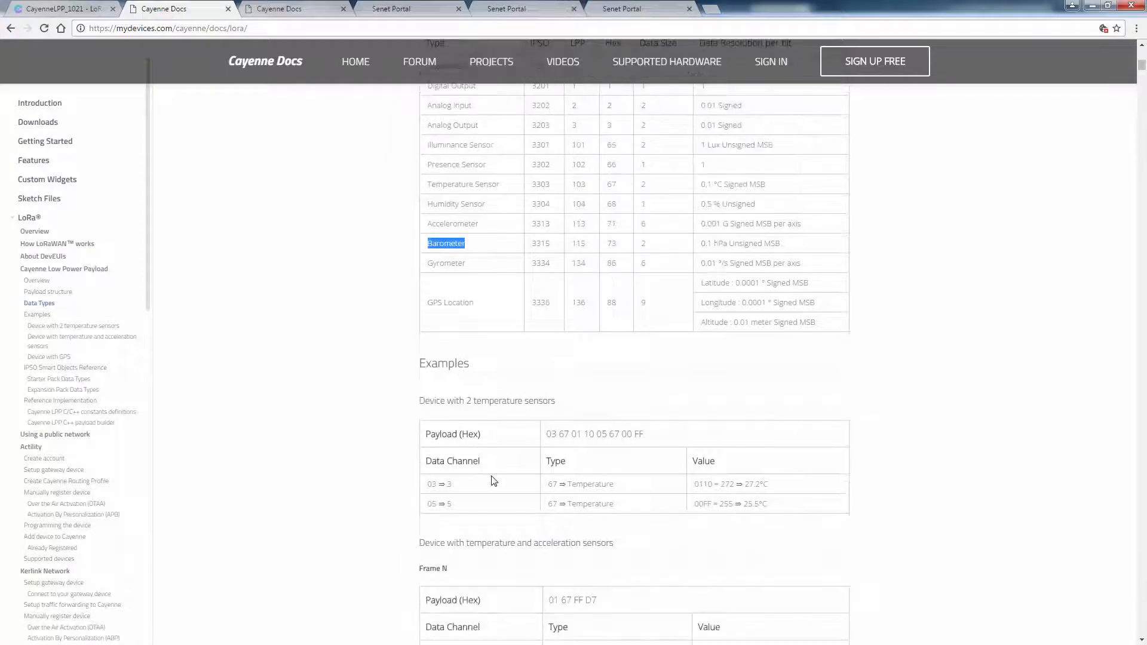
pyautogui.scroll(-3)
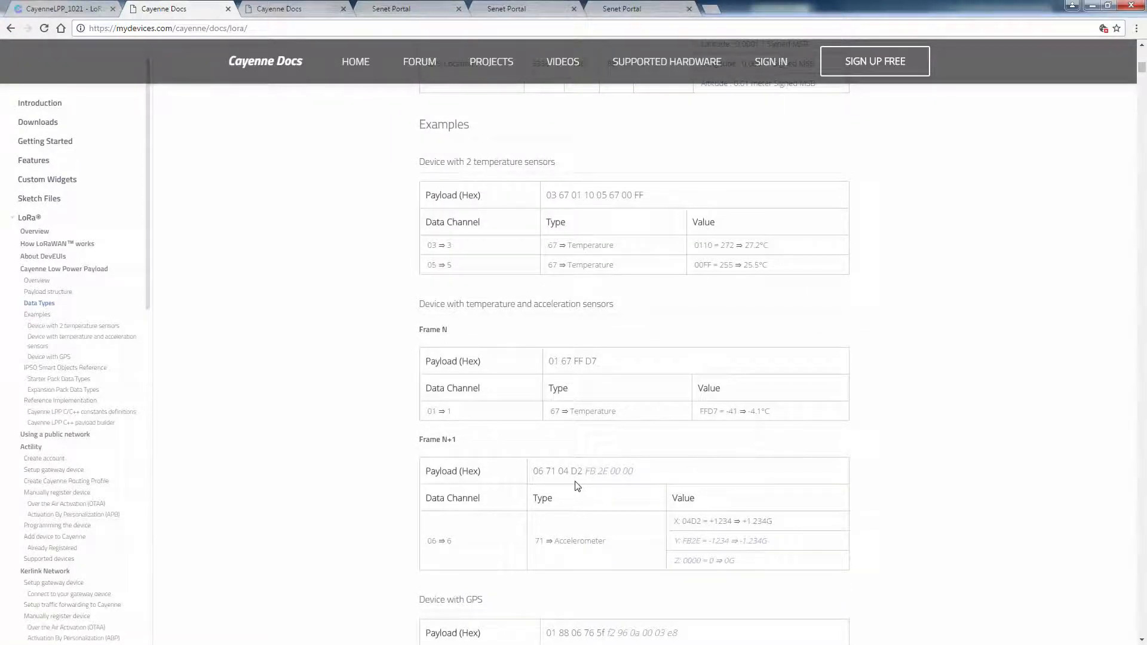
pyautogui.scroll(-3)
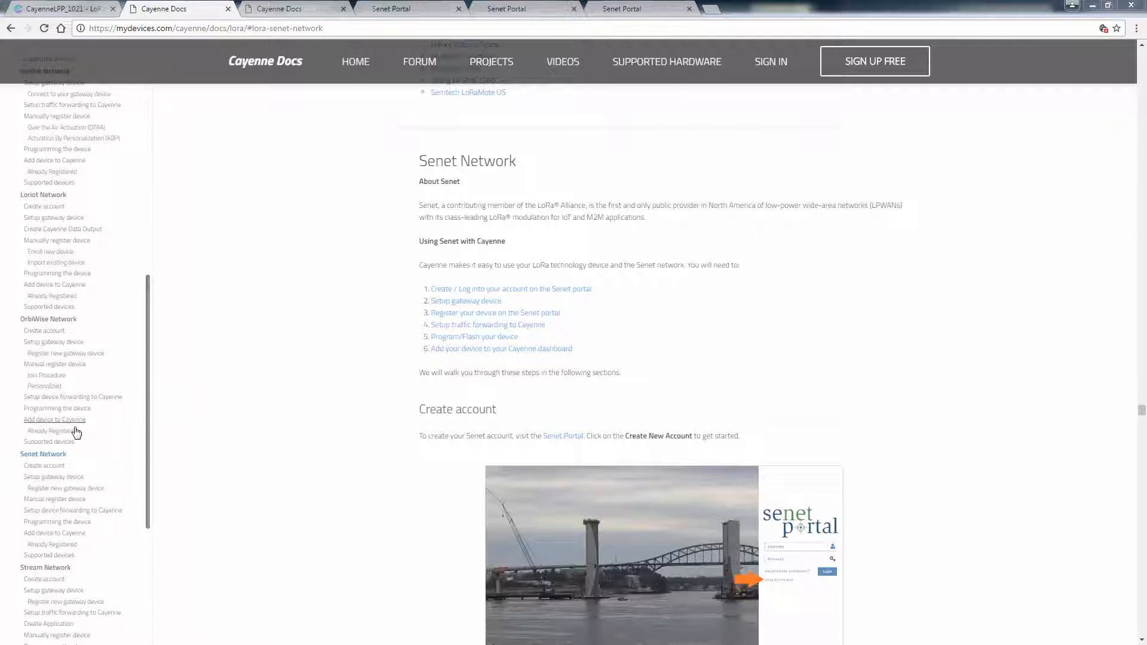
# - Scroll through the Senet Network setup steps in the Cayenne Docs
pyautogui.scroll(-3)
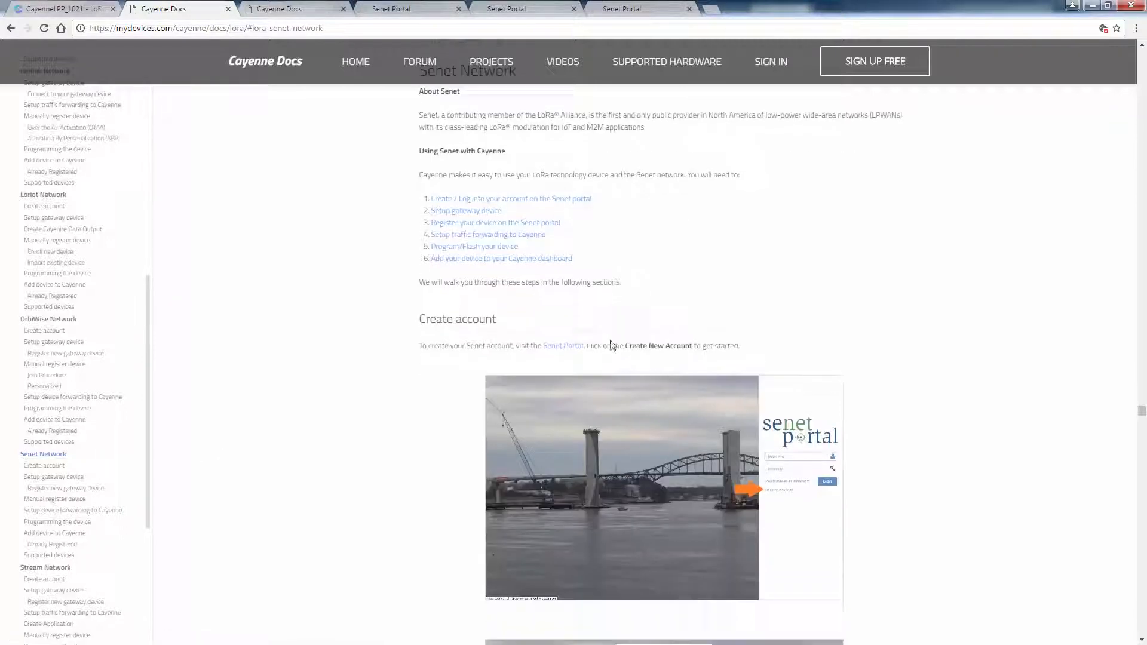
pyautogui.scroll(-3)
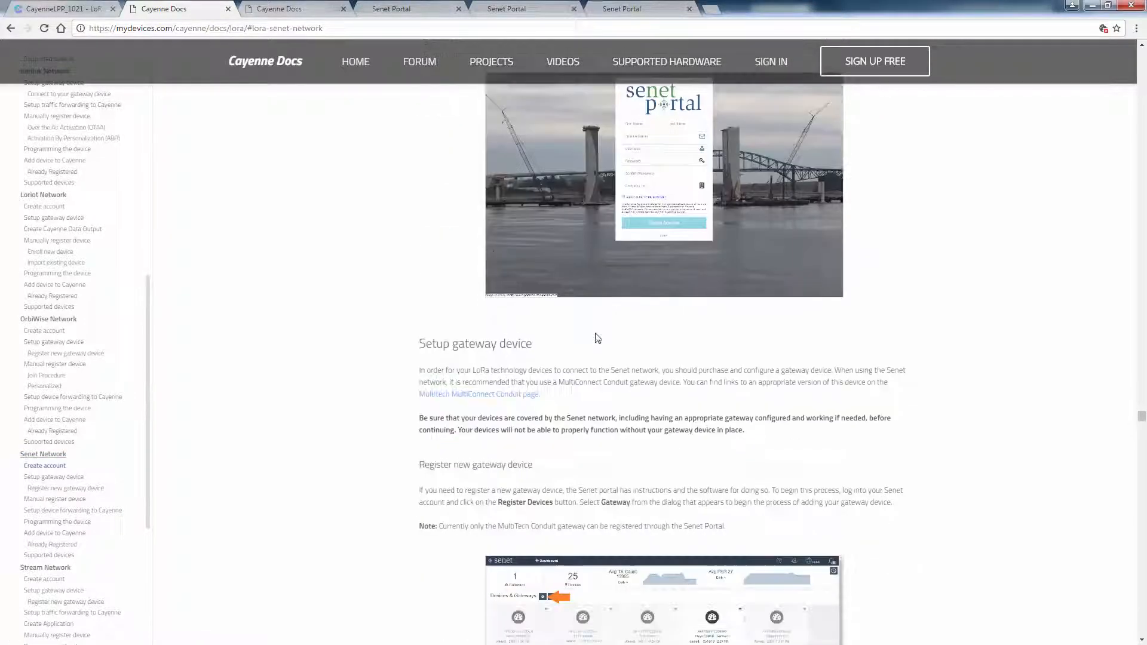
pyautogui.scroll(-3)
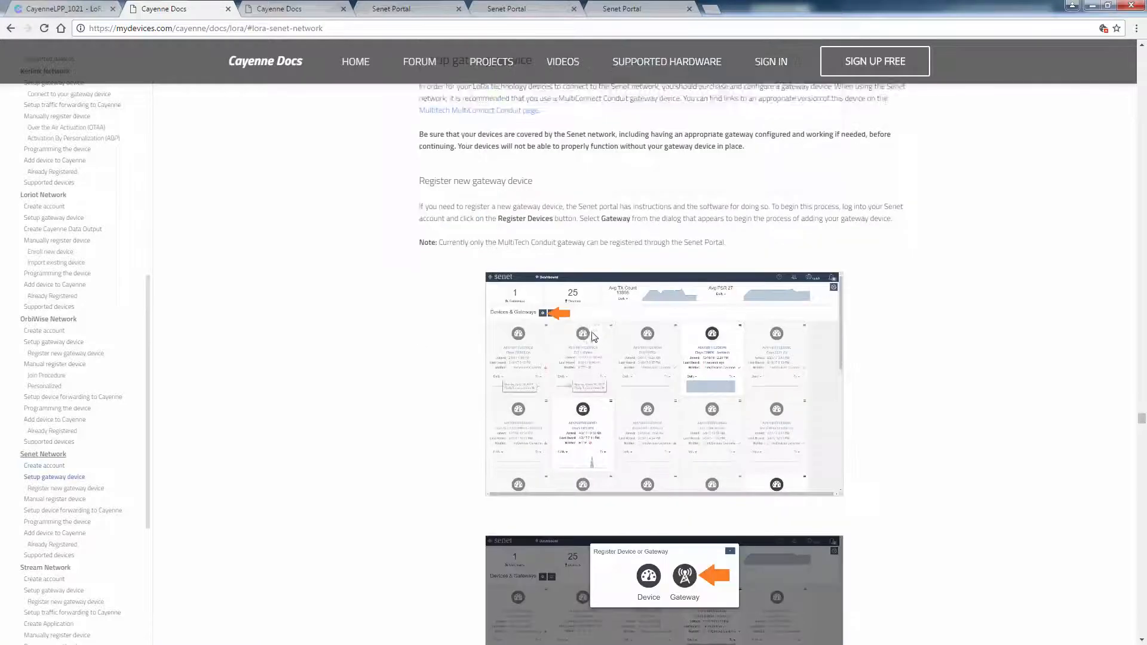
pyautogui.scroll(-3)
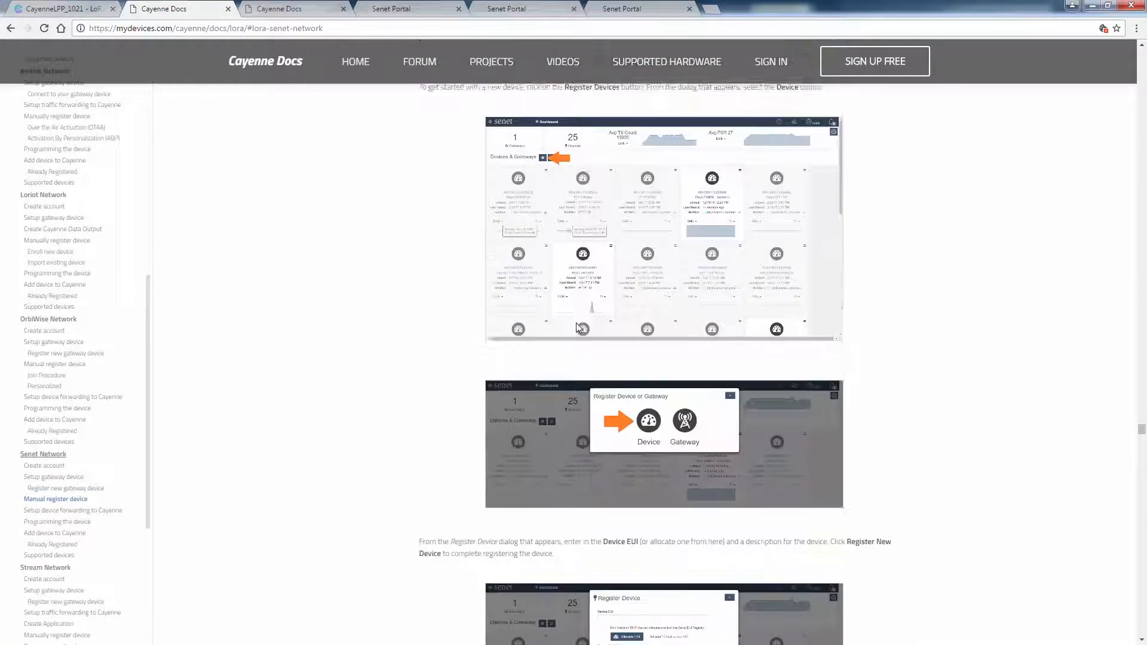
pyautogui.scroll(-3)
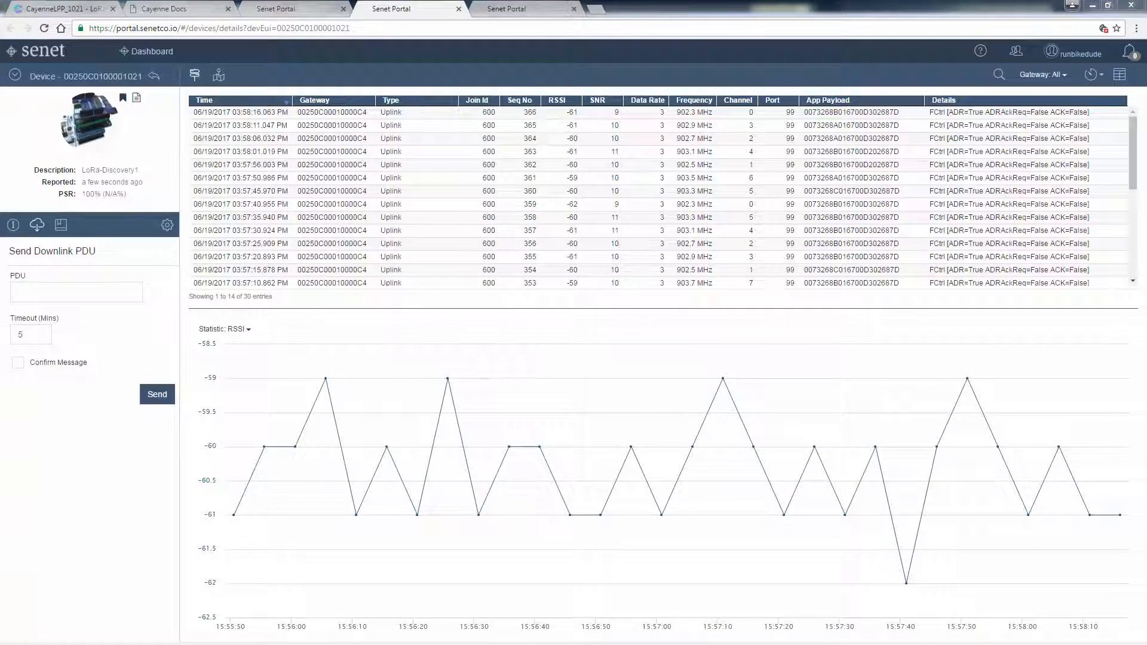
pyautogui.moveTo(273, 396)
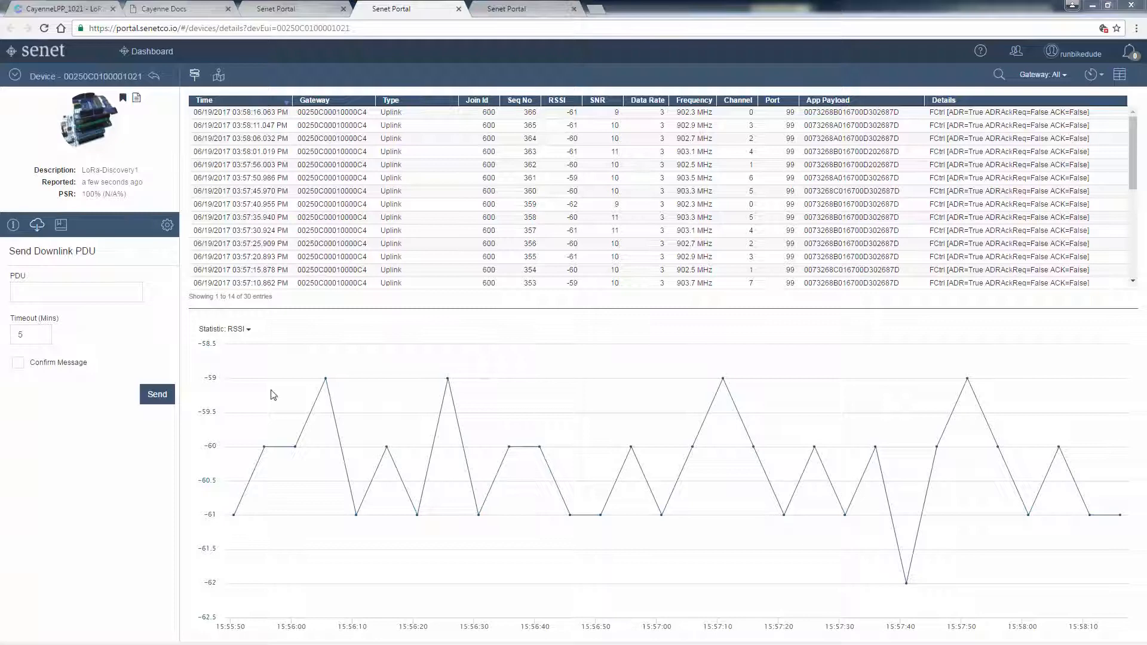
# - Set the LoRa-Discovery1 notification target to forward uplinks to myDevices Cayenne with RF data included
pyautogui.click(168, 224)
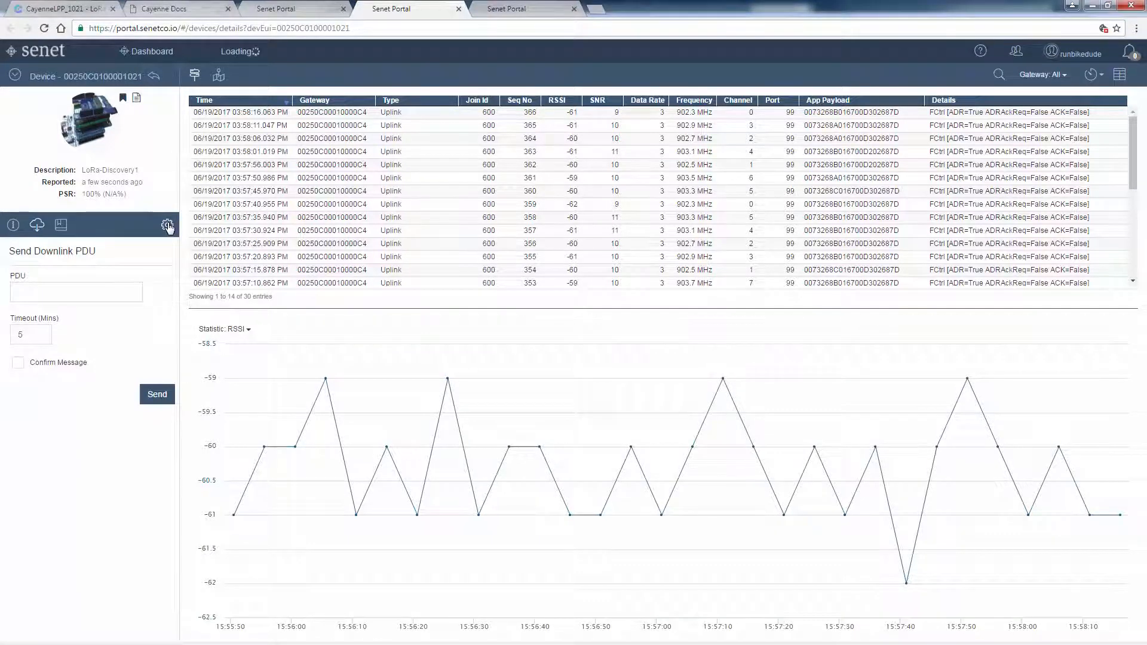
pyautogui.click(167, 224)
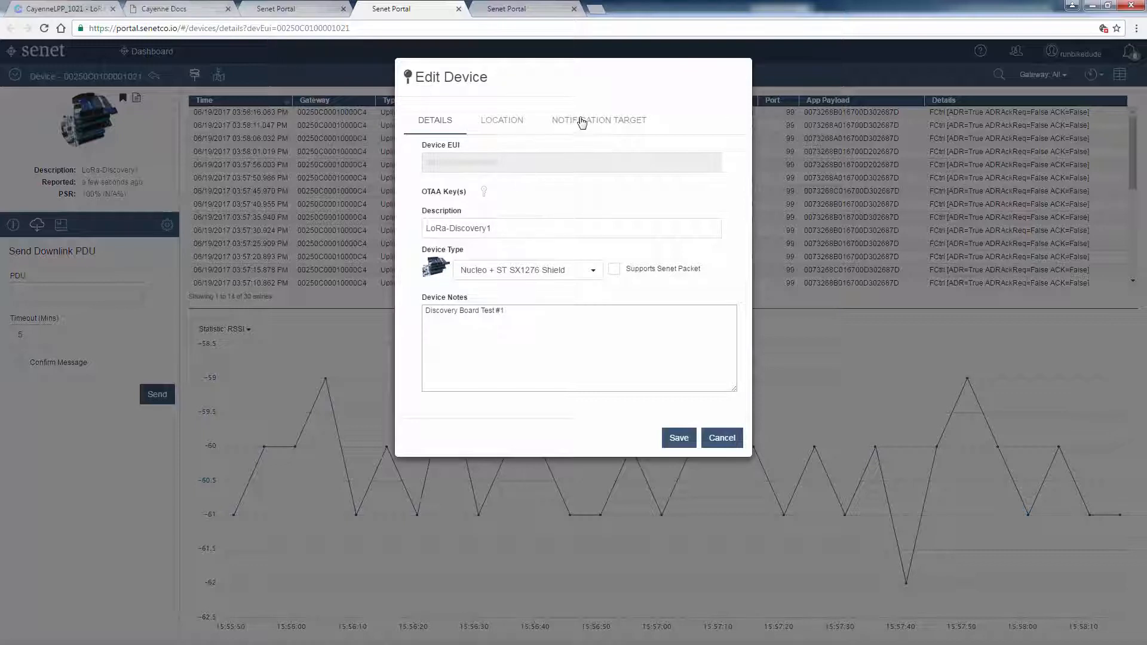
pyautogui.click(597, 119)
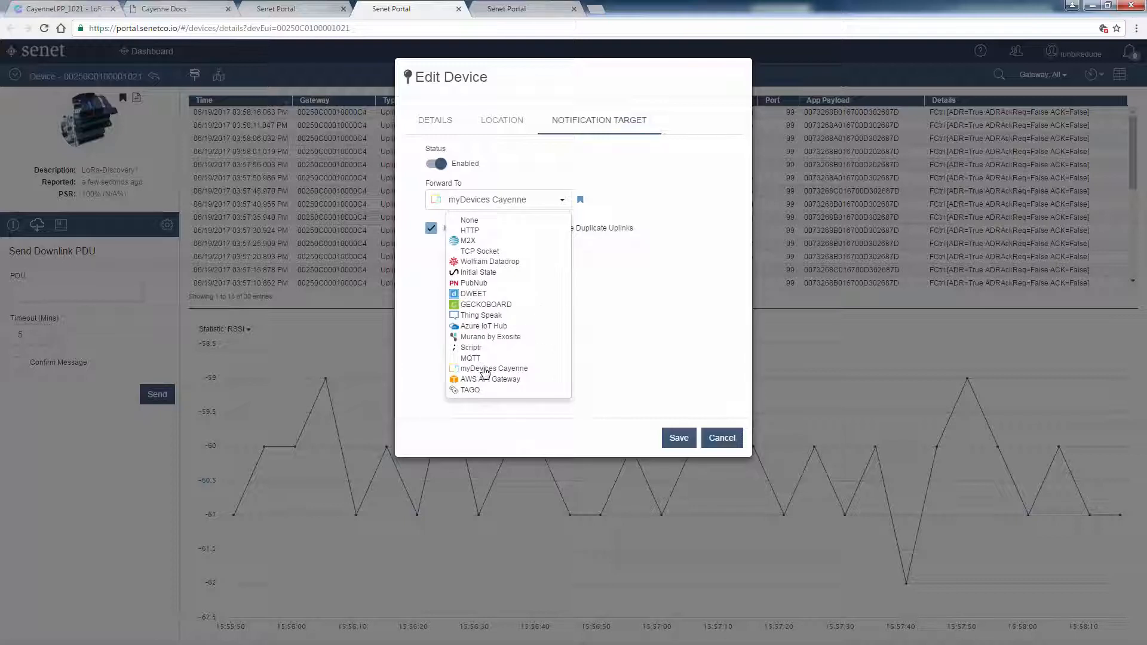
pyautogui.click(493, 368)
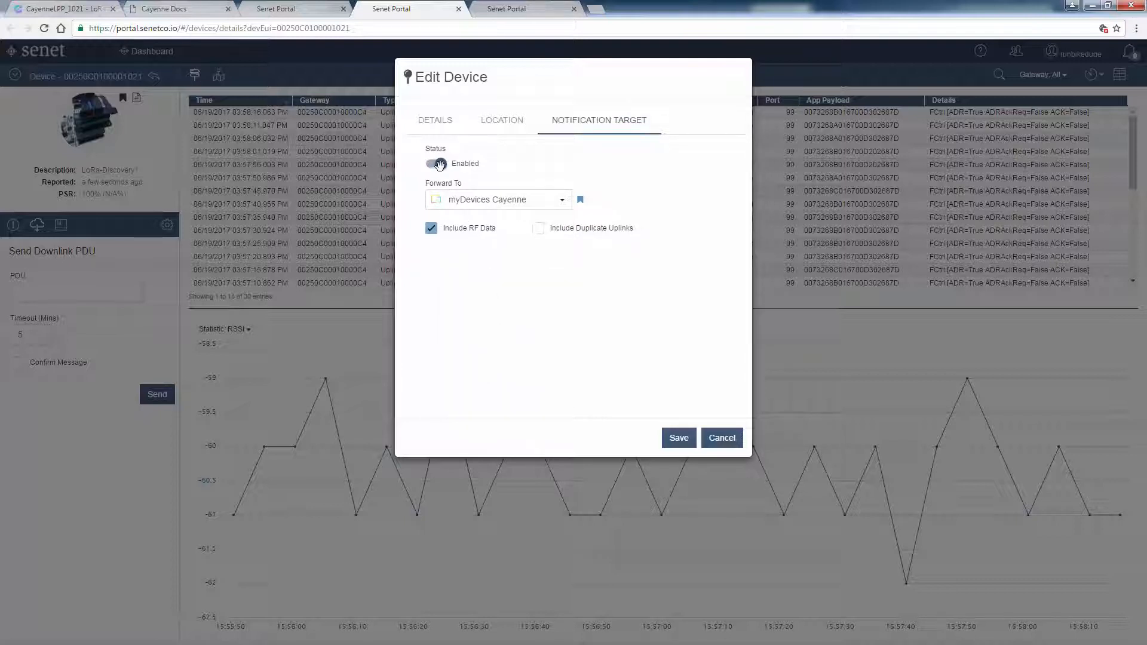
pyautogui.click(434, 164)
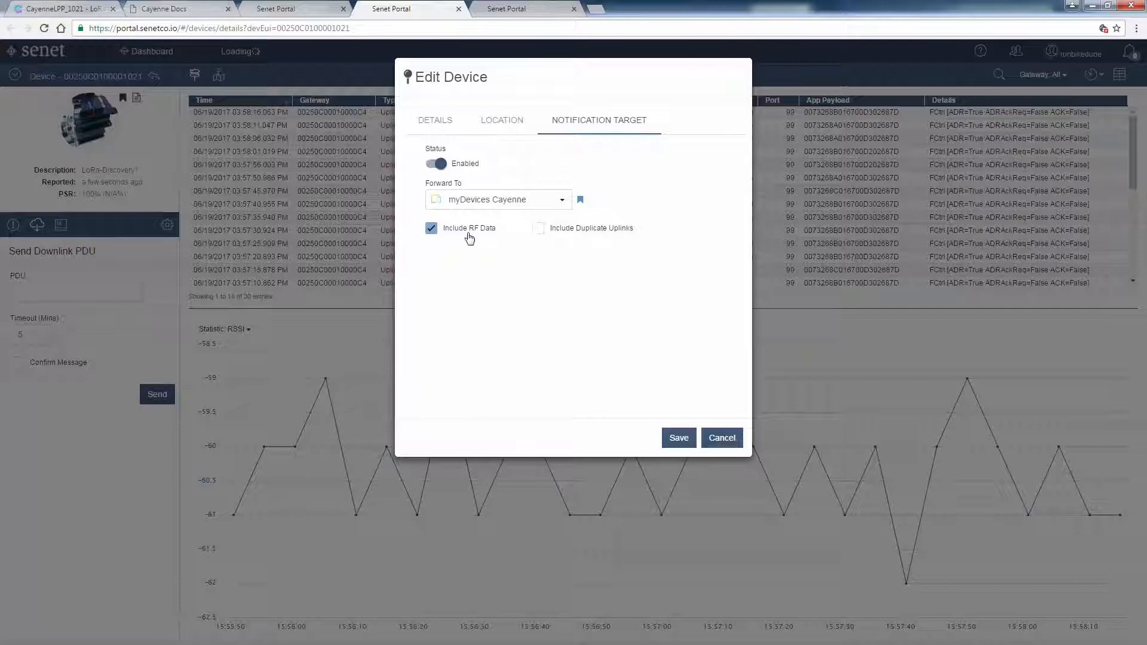
pyautogui.click(720, 437)
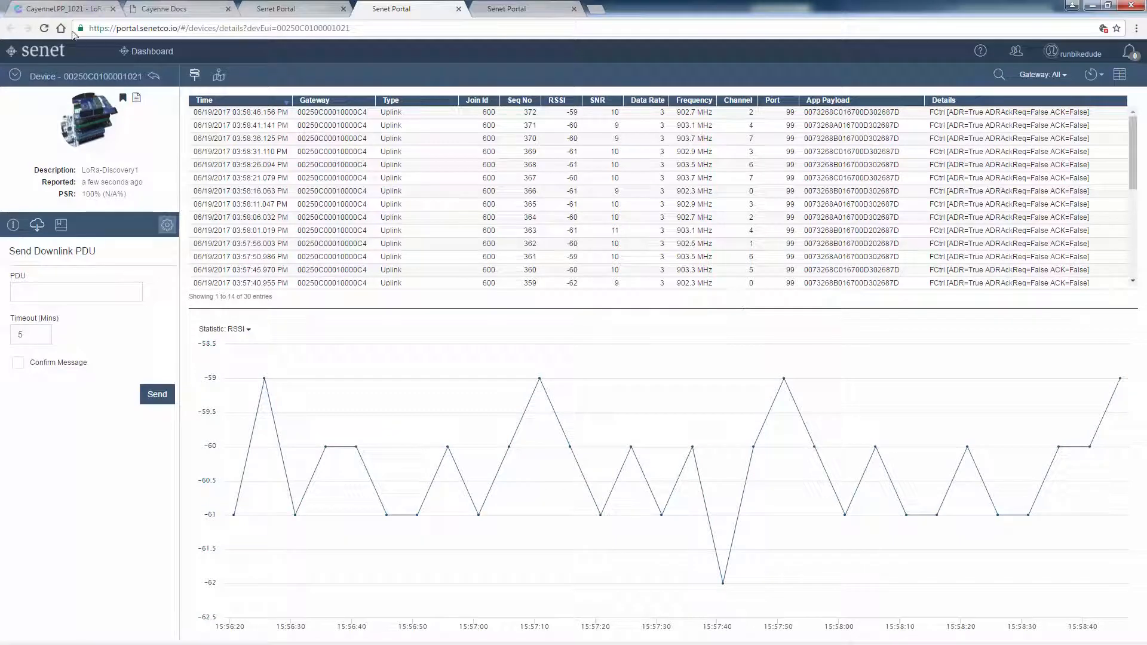
# - Return to the Cayenne tab showing the CayenneLPP_1021 dashboard readings
pyautogui.click(58, 8)
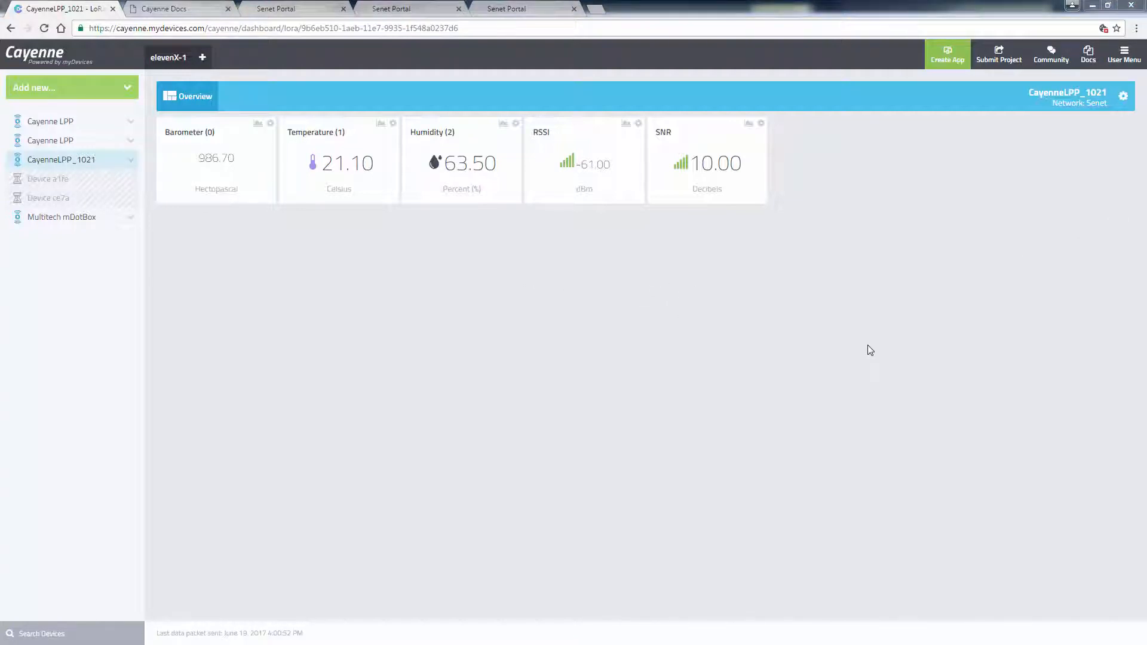
pyautogui.moveTo(881, 384)
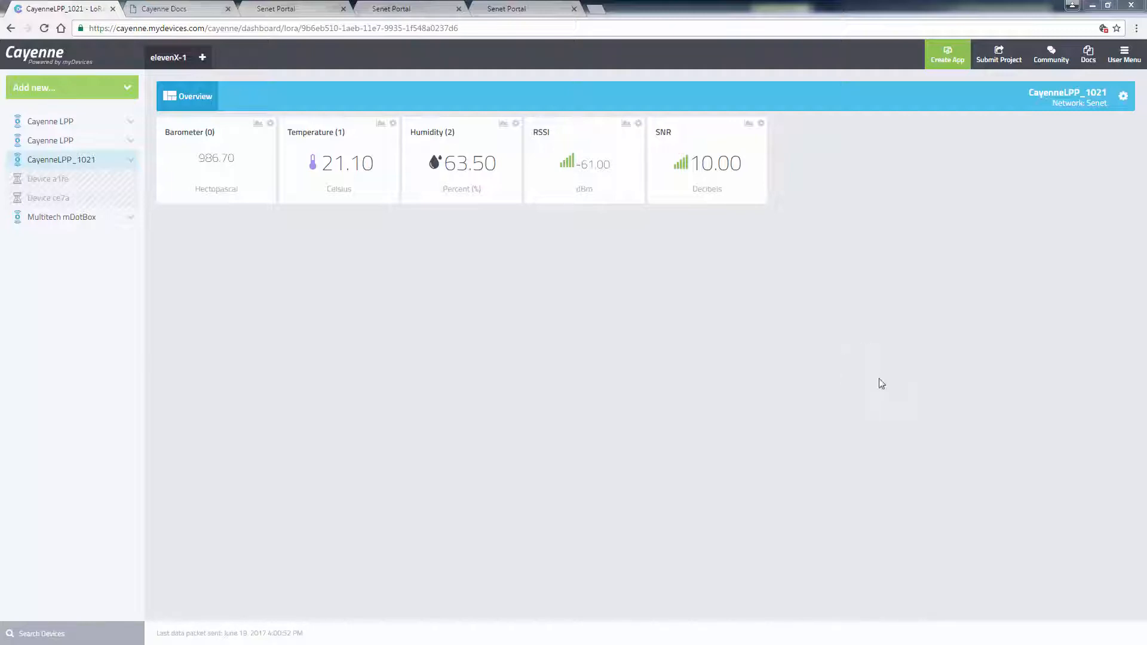
pyautogui.moveTo(265, 244)
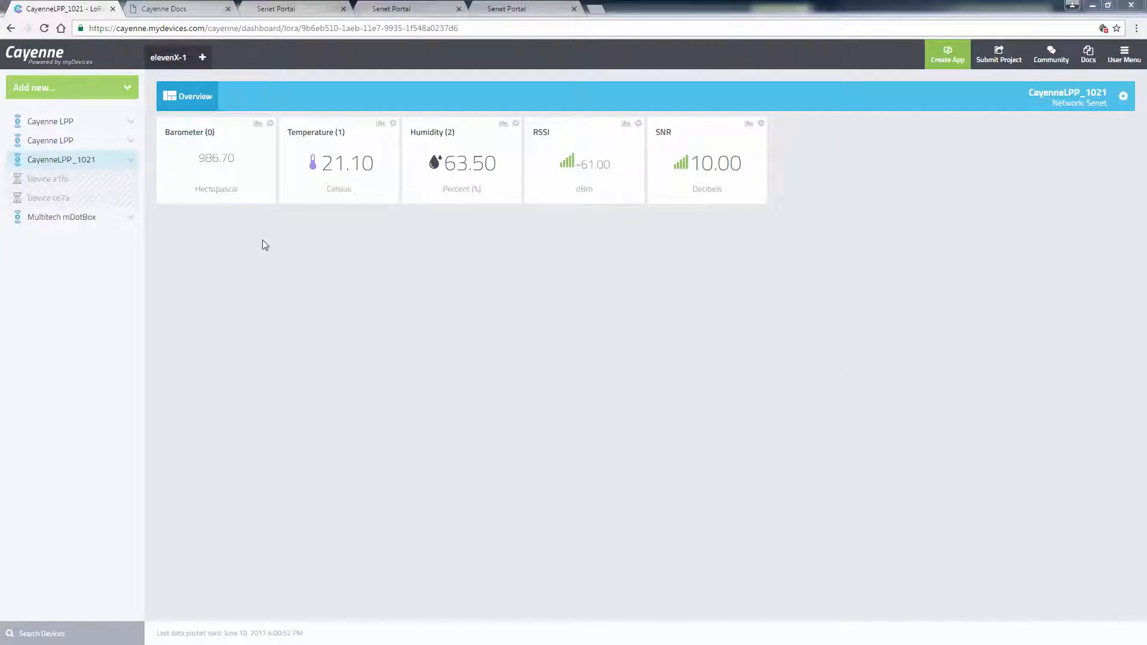
pyautogui.moveTo(101, 92)
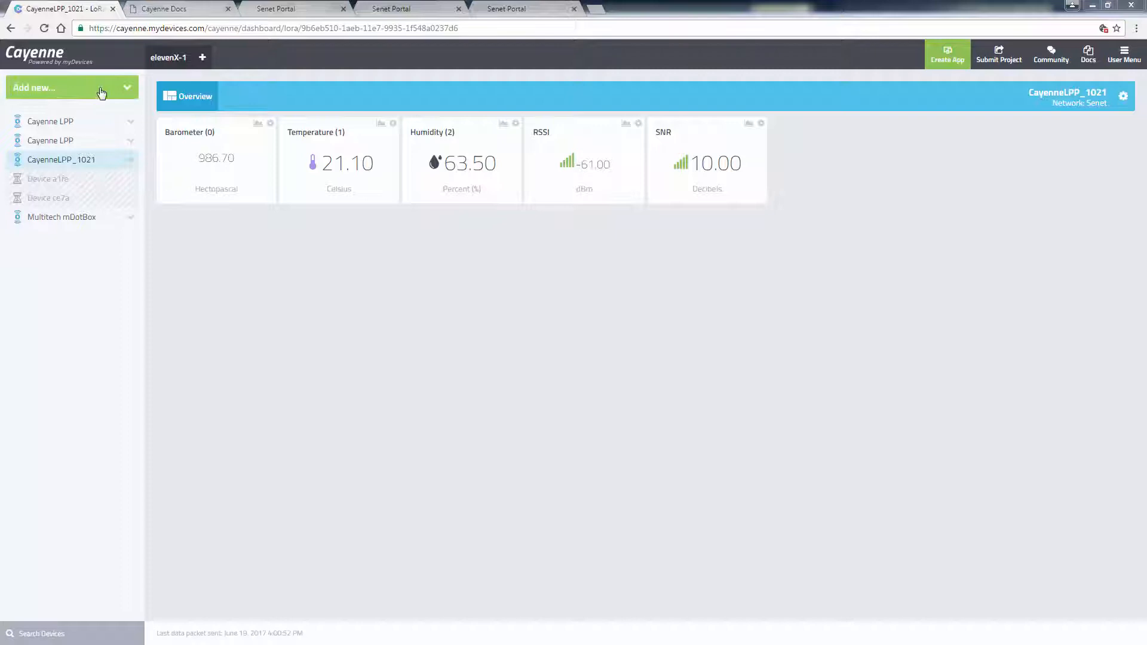
# - Start adding a Device/Widget and choose Senet under the LoRa (Beta) networks
pyautogui.click(71, 87)
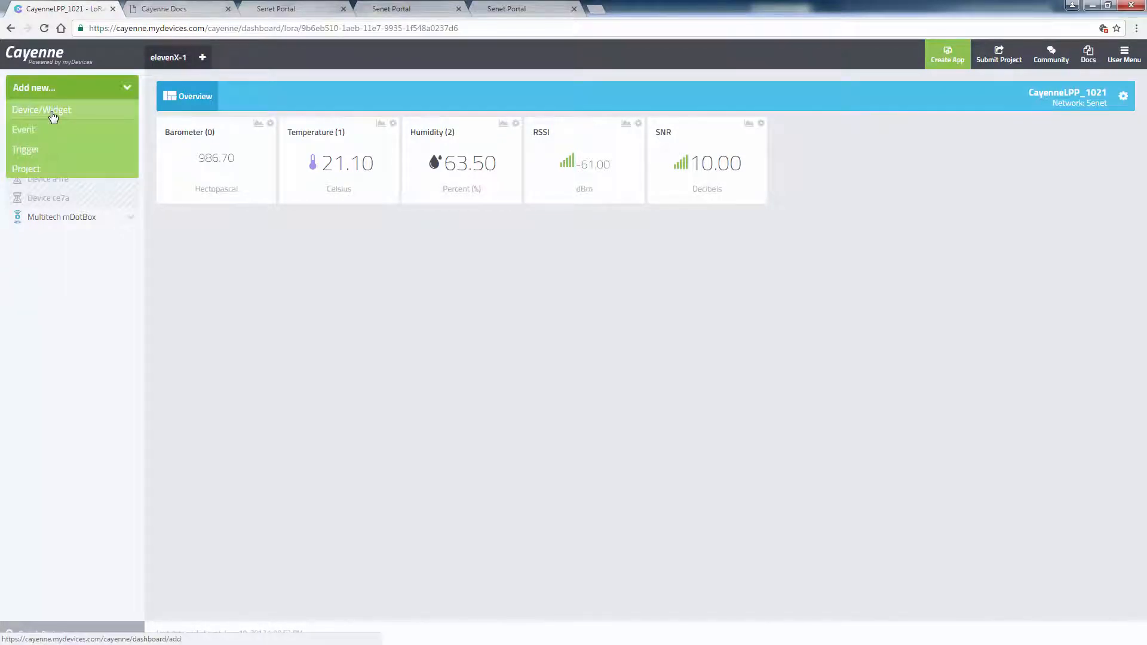
pyautogui.click(42, 110)
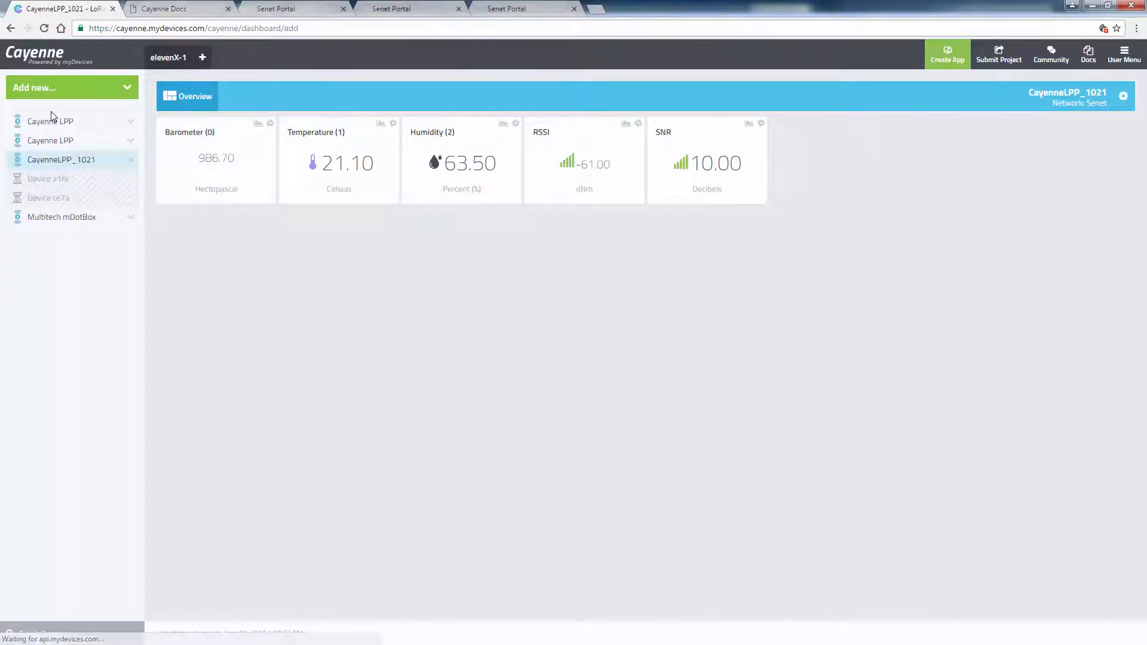
pyautogui.click(71, 87)
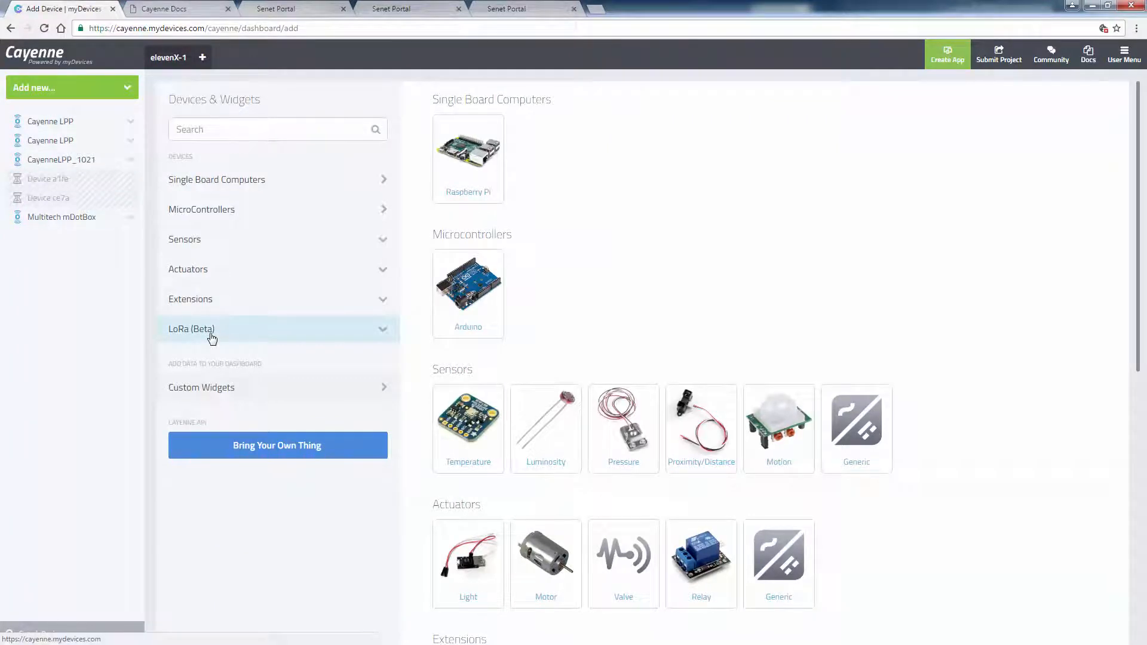
pyautogui.click(191, 329)
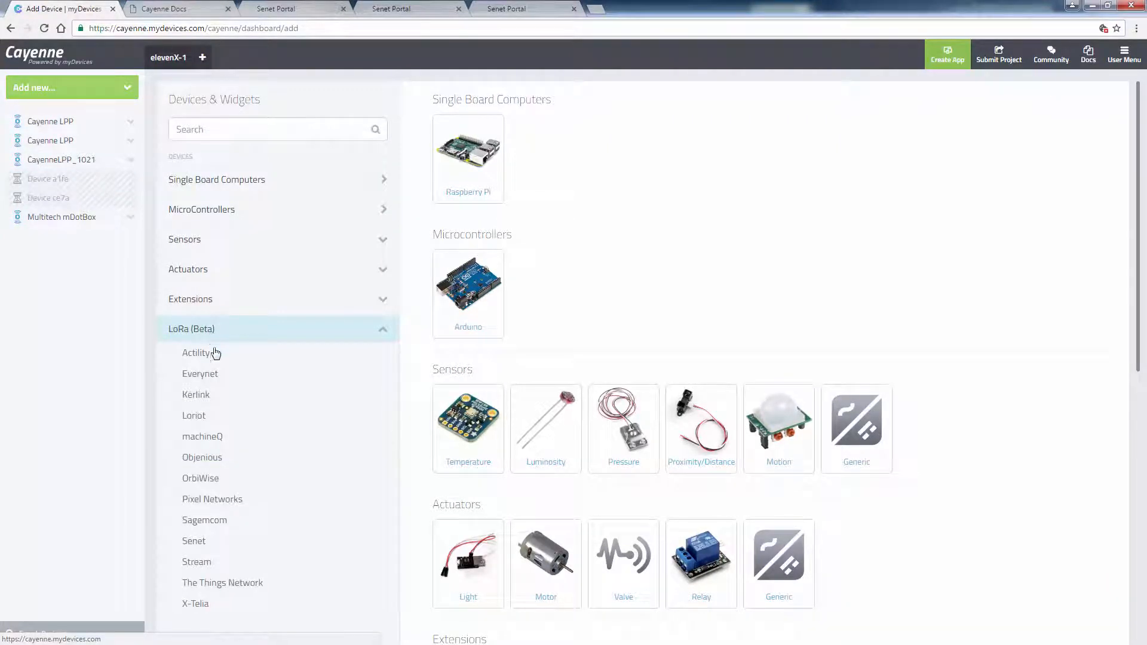
pyautogui.scroll(-3)
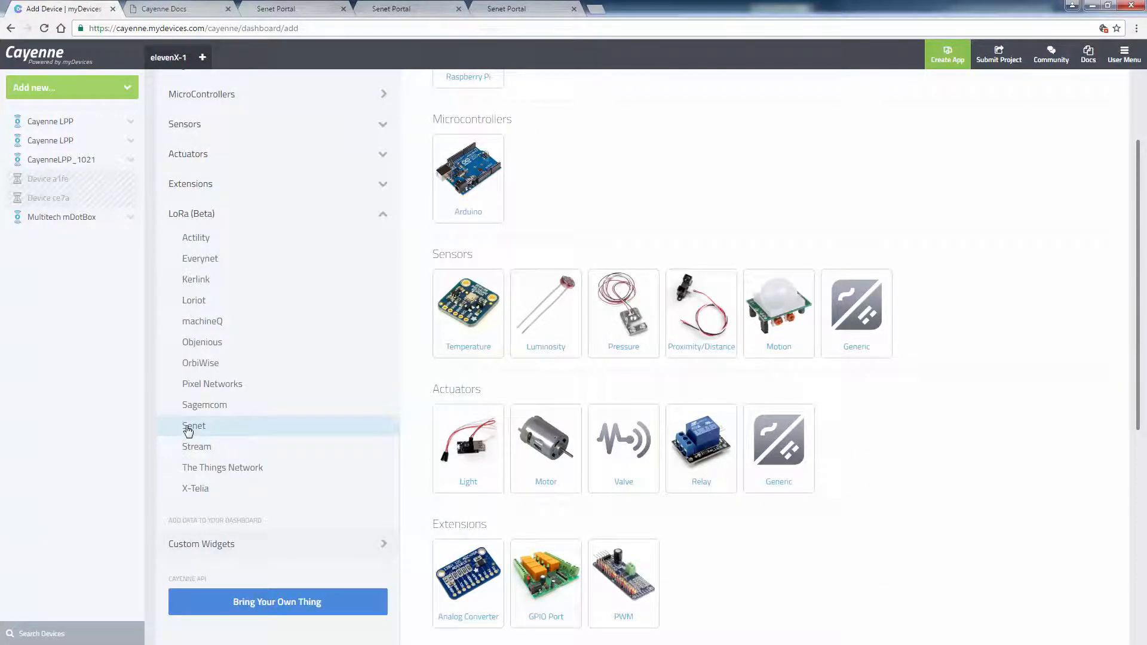
pyautogui.click(193, 425)
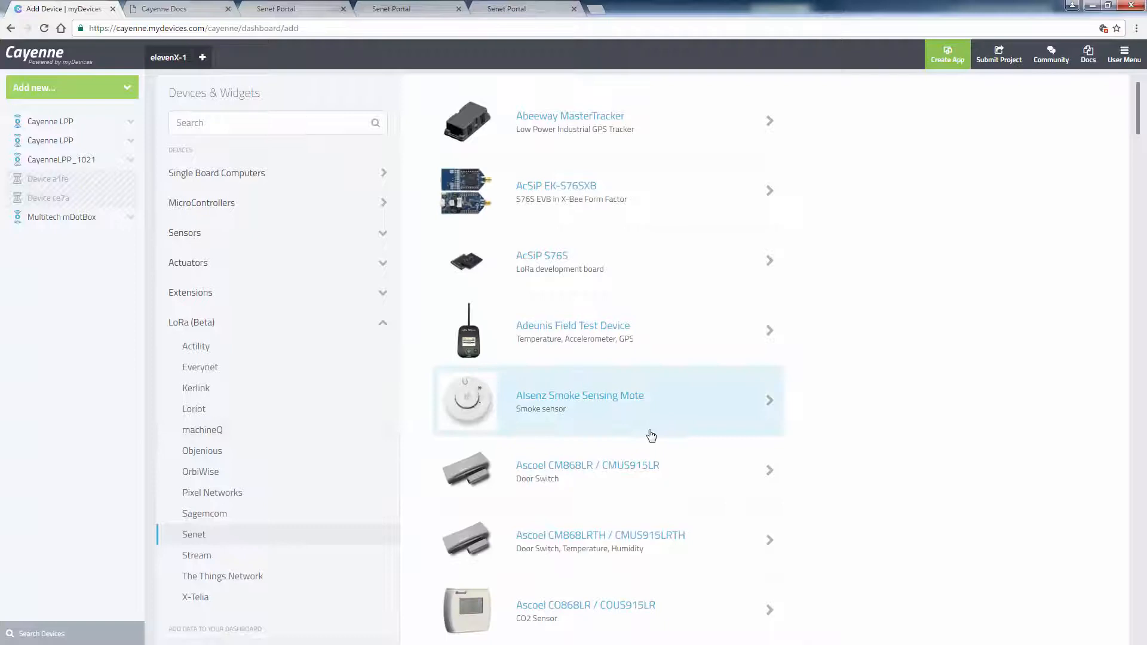
# - Select Cayenne LPP as the device type to reach its settings form
pyautogui.scroll(-3)
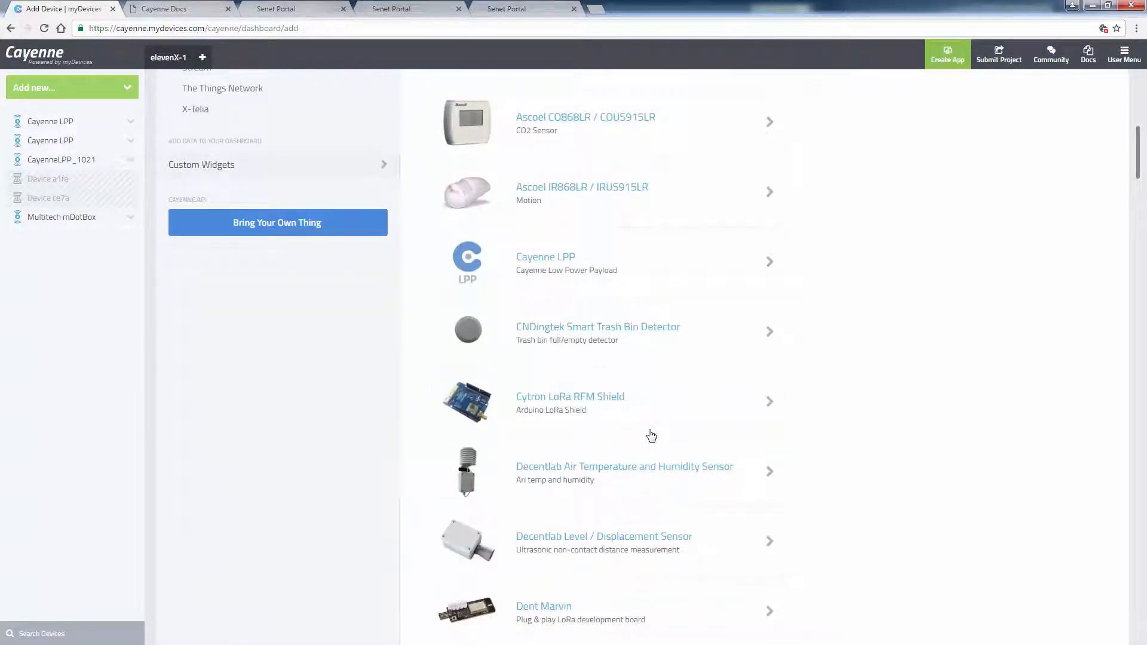
pyautogui.moveTo(545, 262)
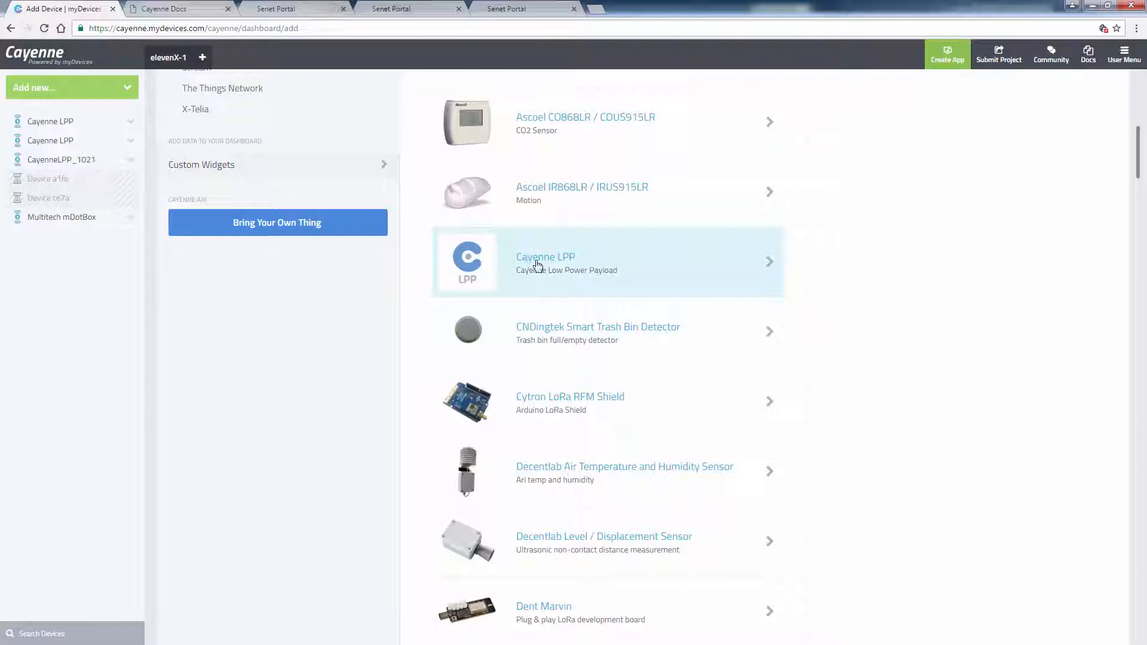
pyautogui.click(545, 262)
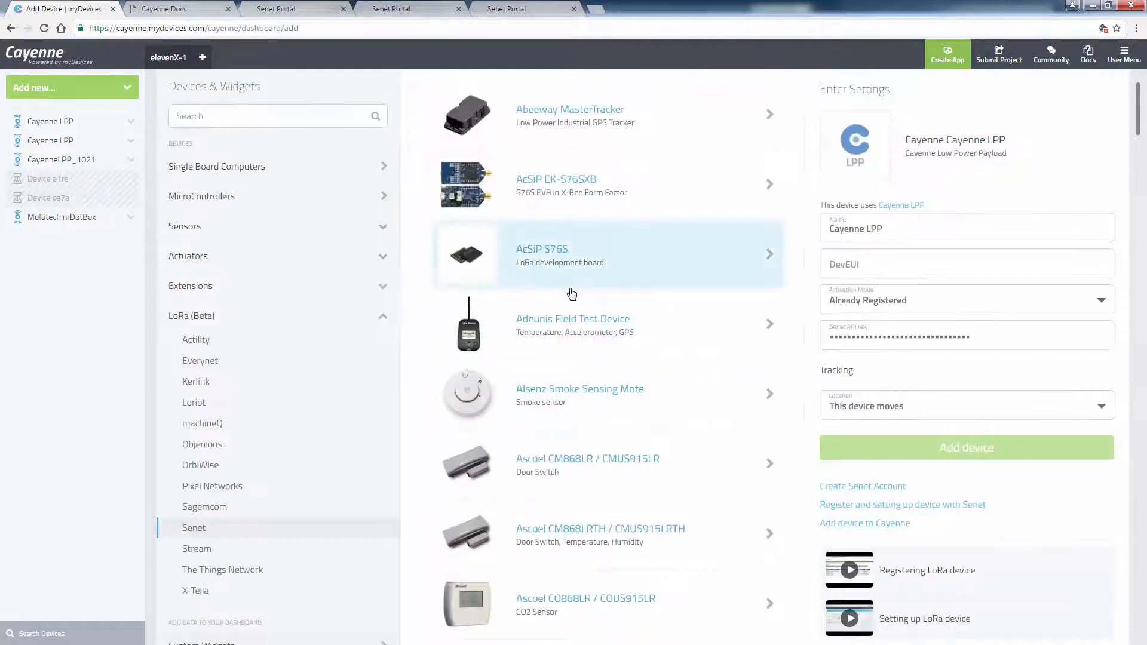
pyautogui.moveTo(850, 302)
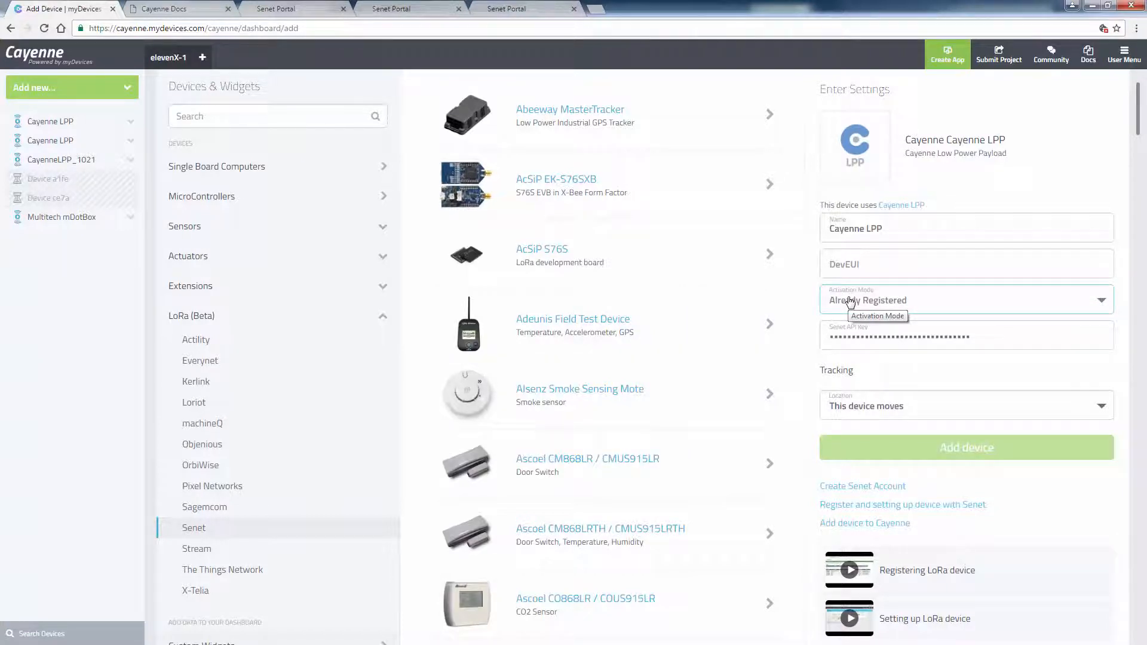
pyautogui.click(951, 264)
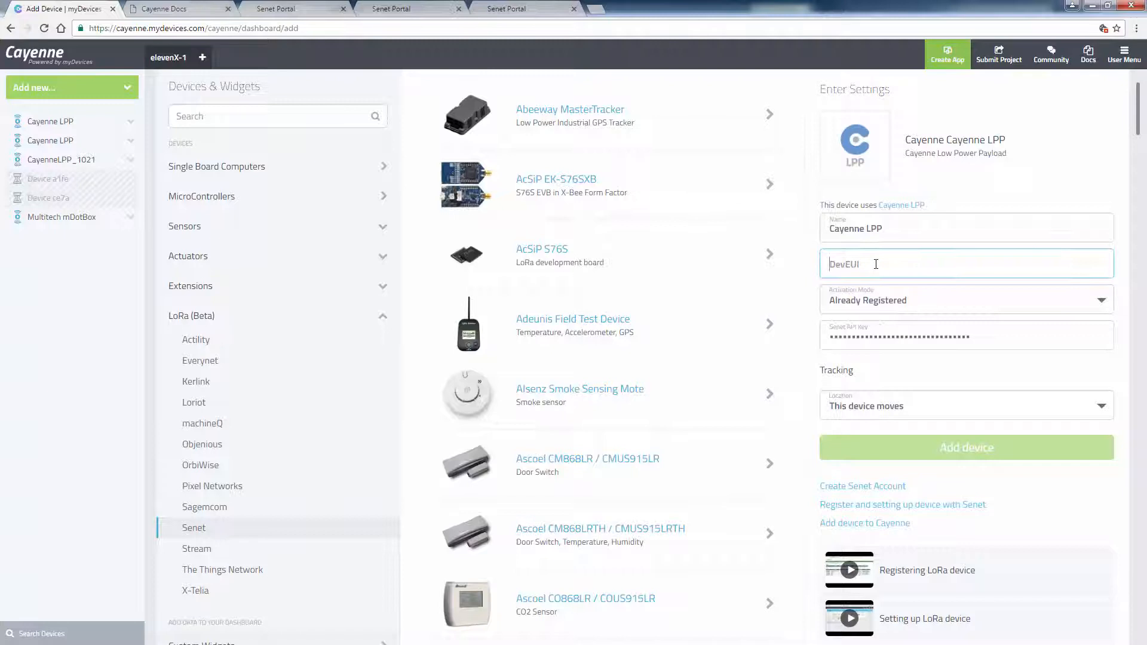
pyautogui.click(965, 334)
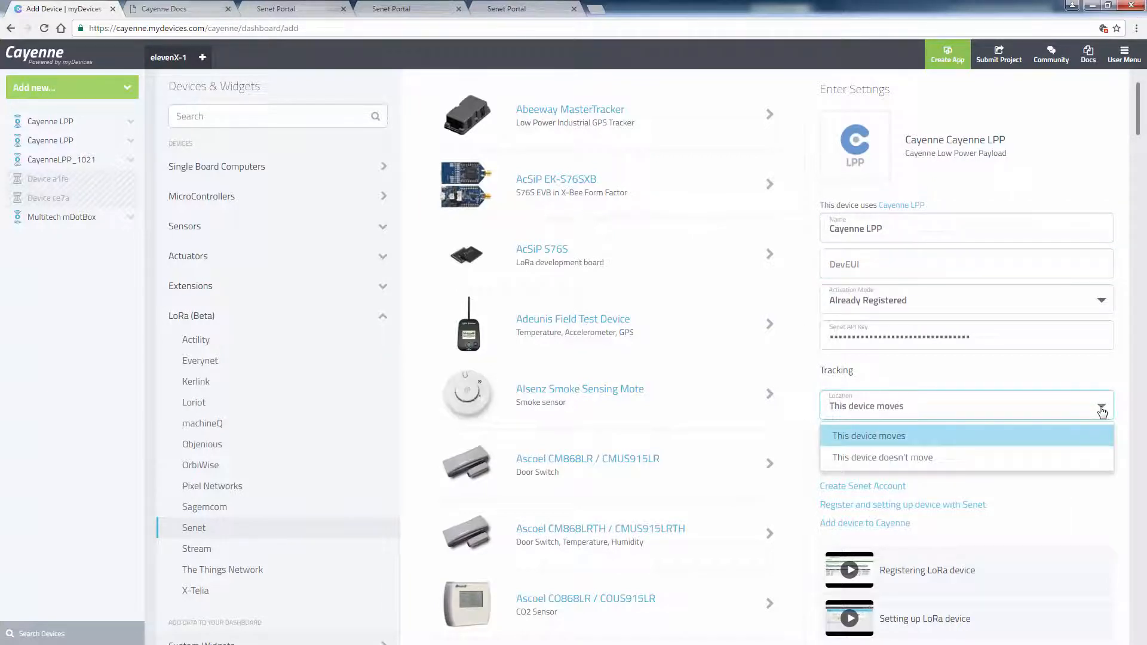
pyautogui.click(868, 434)
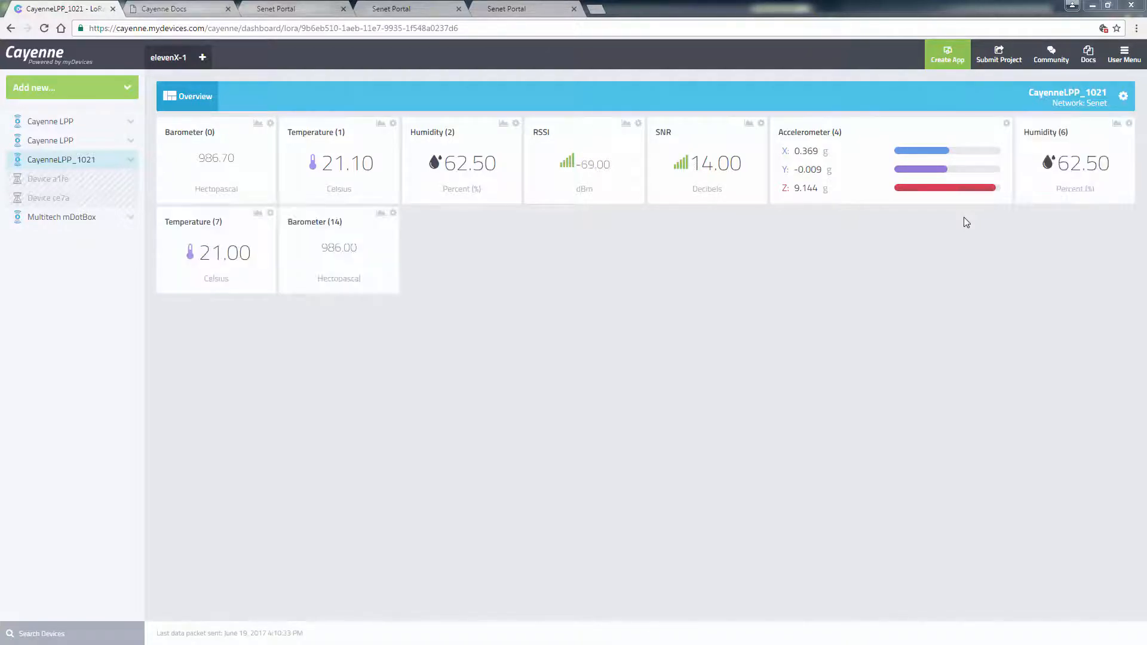
pyautogui.moveTo(773, 313)
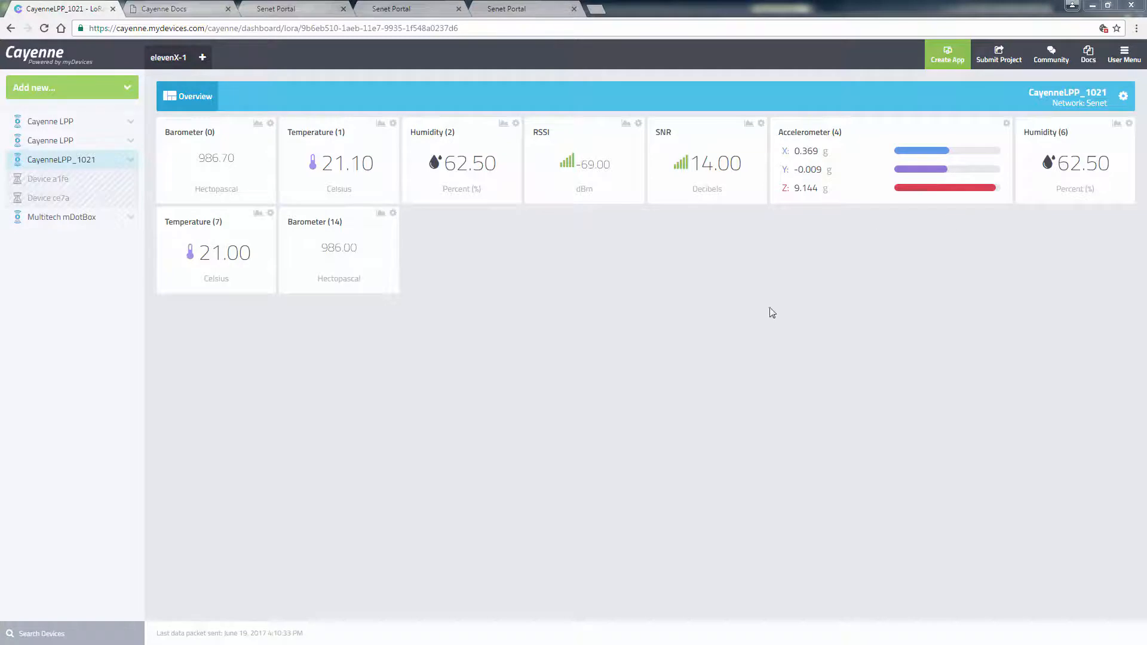
pyautogui.moveTo(942, 285)
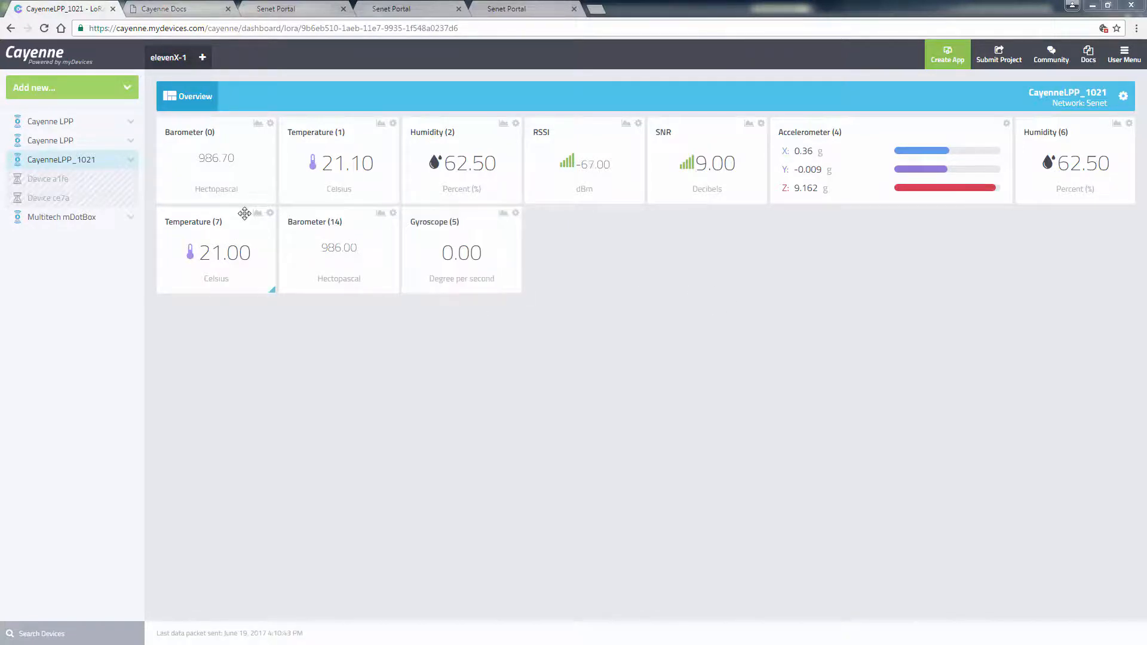
pyautogui.moveTo(351, 241)
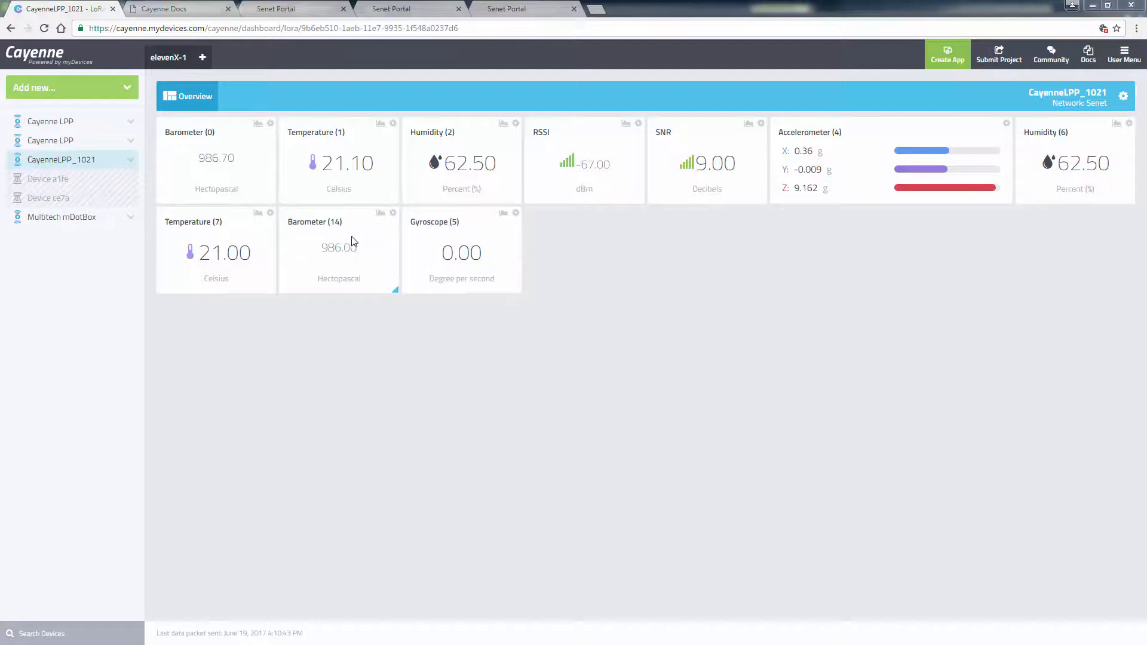
pyautogui.moveTo(446, 264)
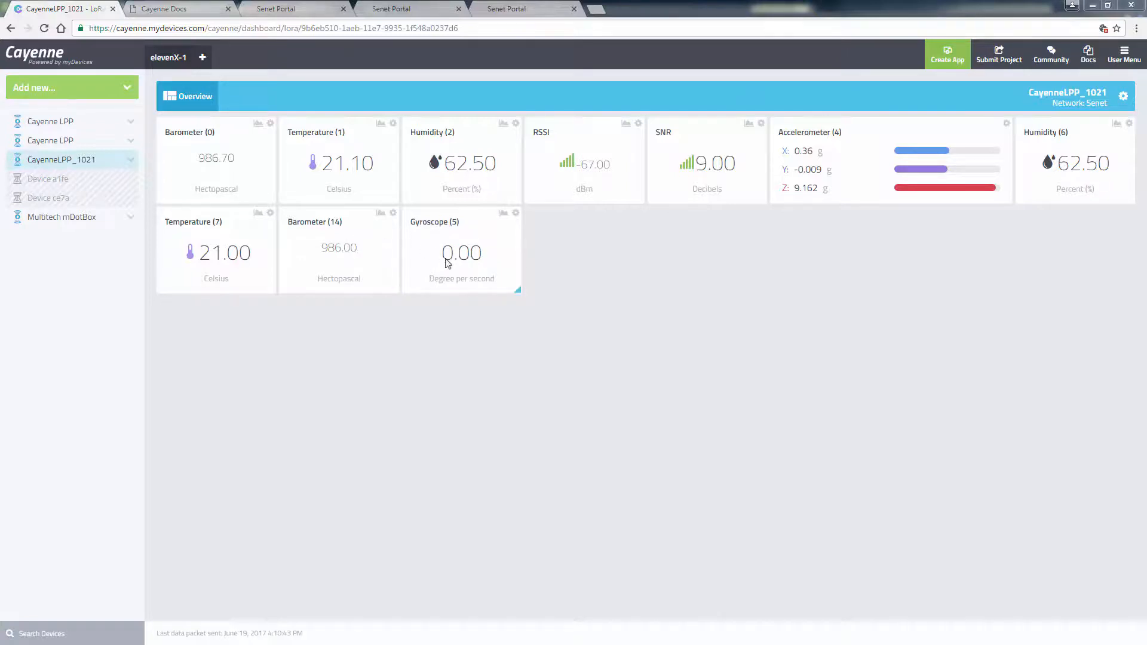
pyautogui.moveTo(601, 278)
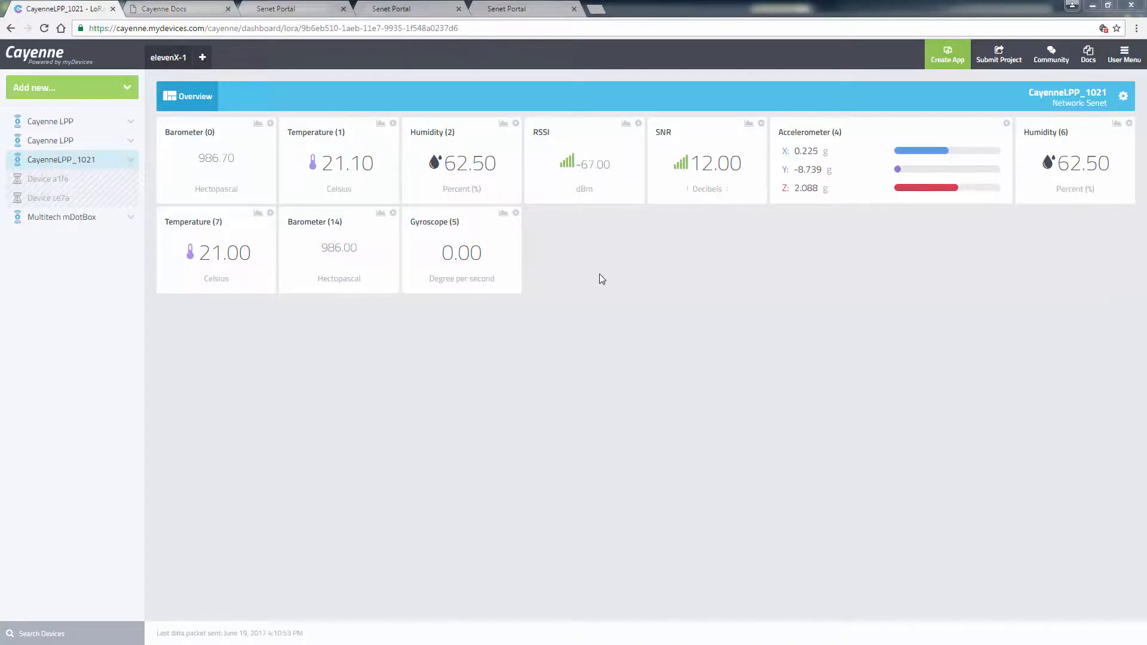
pyautogui.moveTo(627, 274)
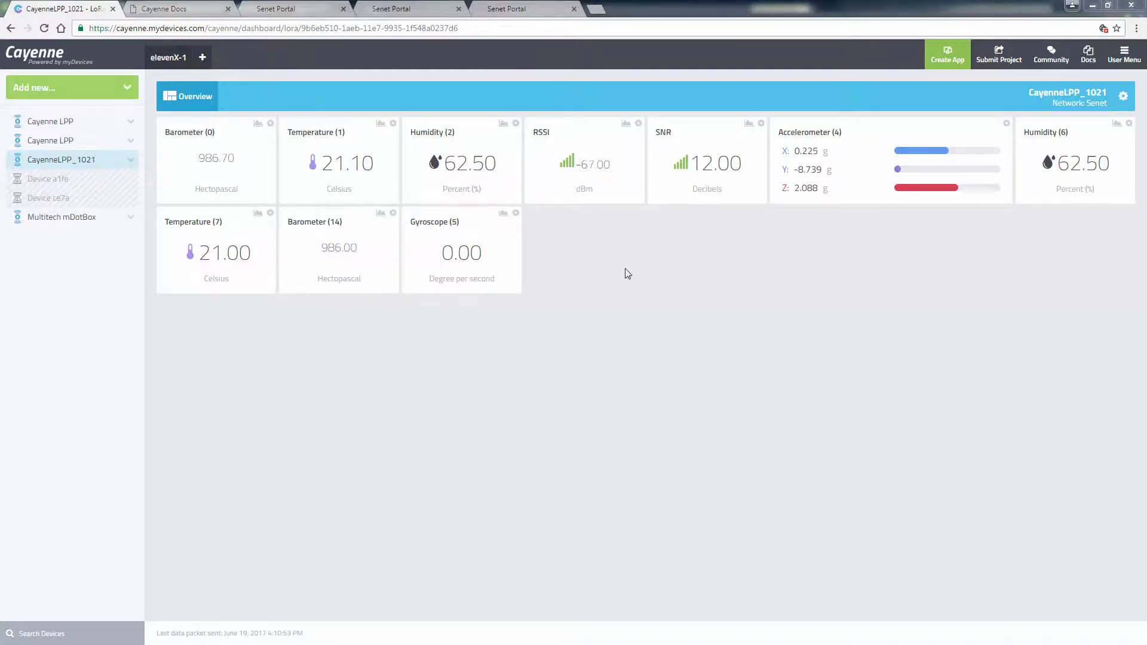